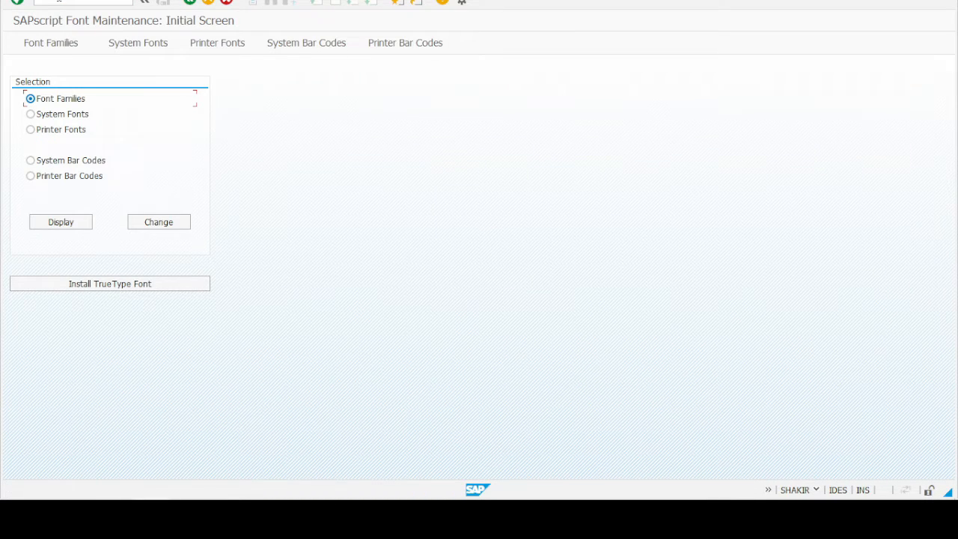
- Open the SE73 system bar codes list in change mode
left_click(51, 41)
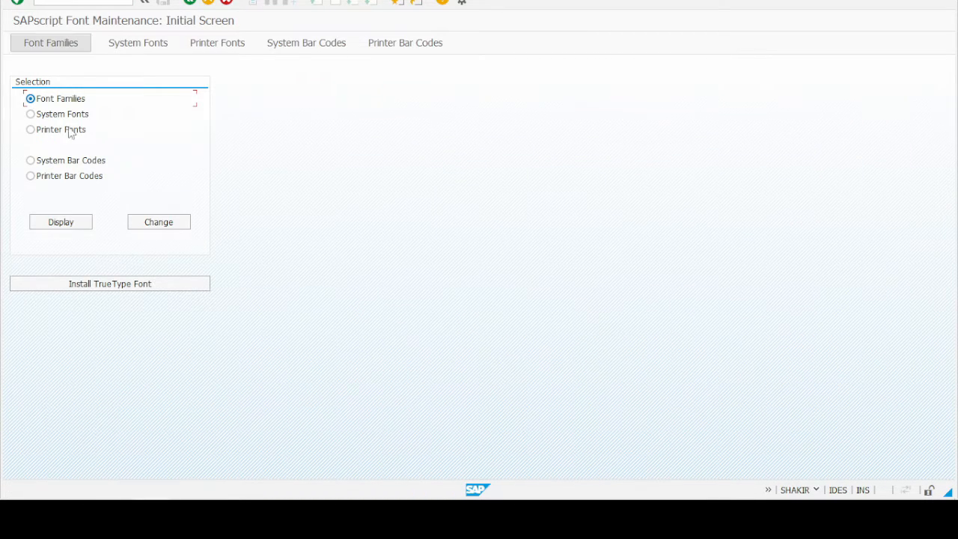
left_click(30, 160)
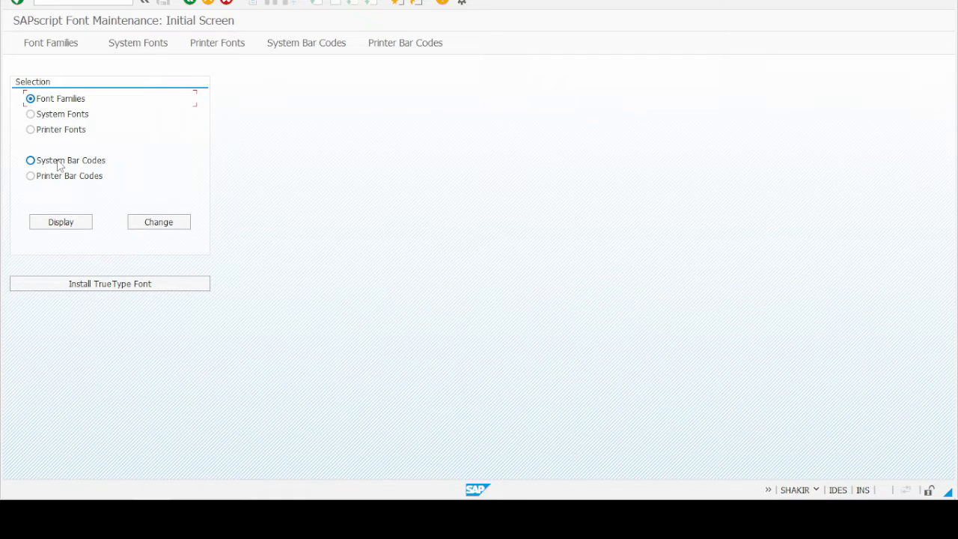
left_click(30, 160)
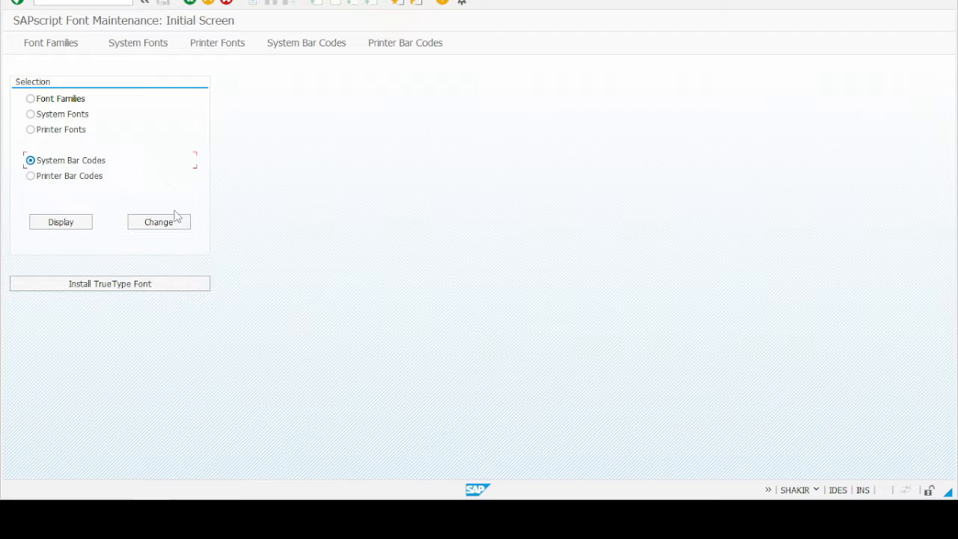
left_click(158, 221)
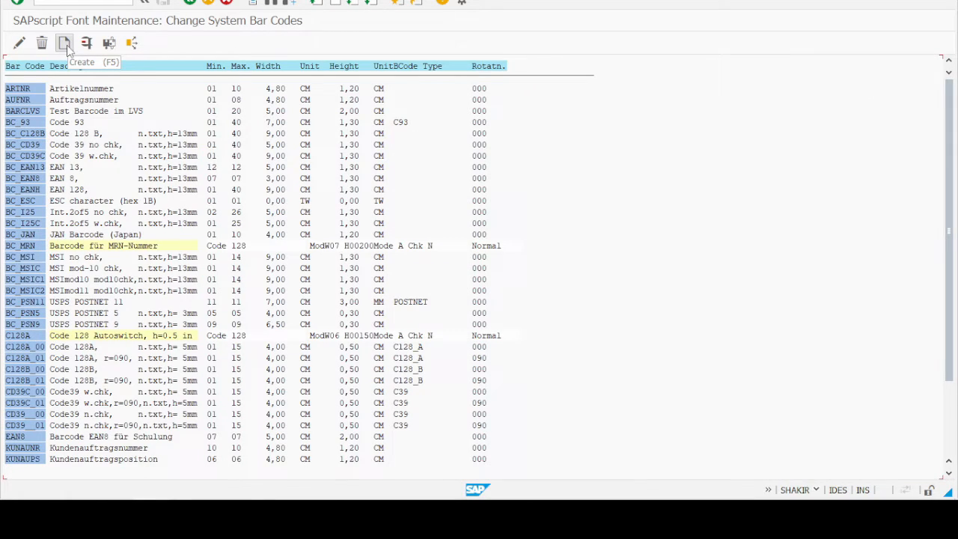
- Start creating a new system bar code using the new barcode method
left_click(64, 42)
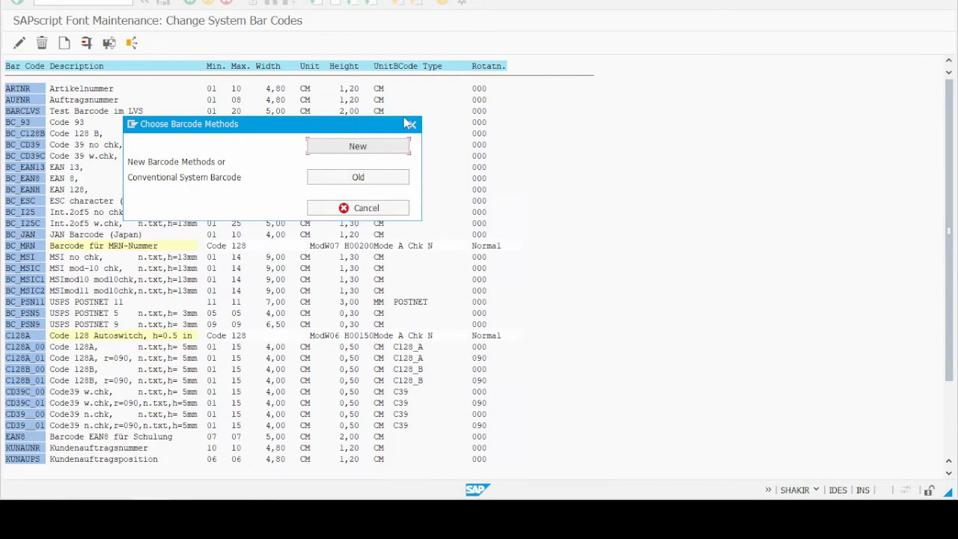
left_click(356, 147)
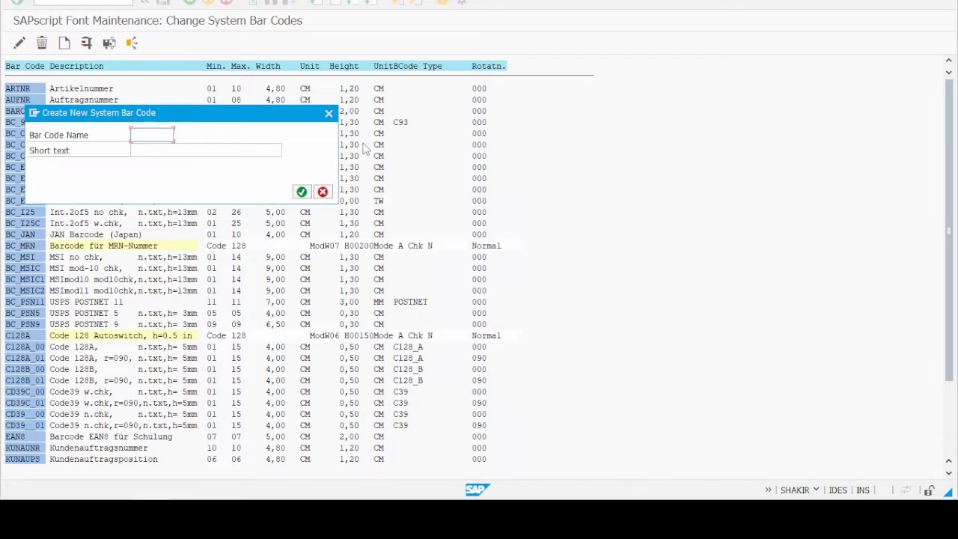
- Name the new bar code, choose Code 39 symbology and normal (unrotated) alignment
left_click(153, 134)
type("zbarbk")
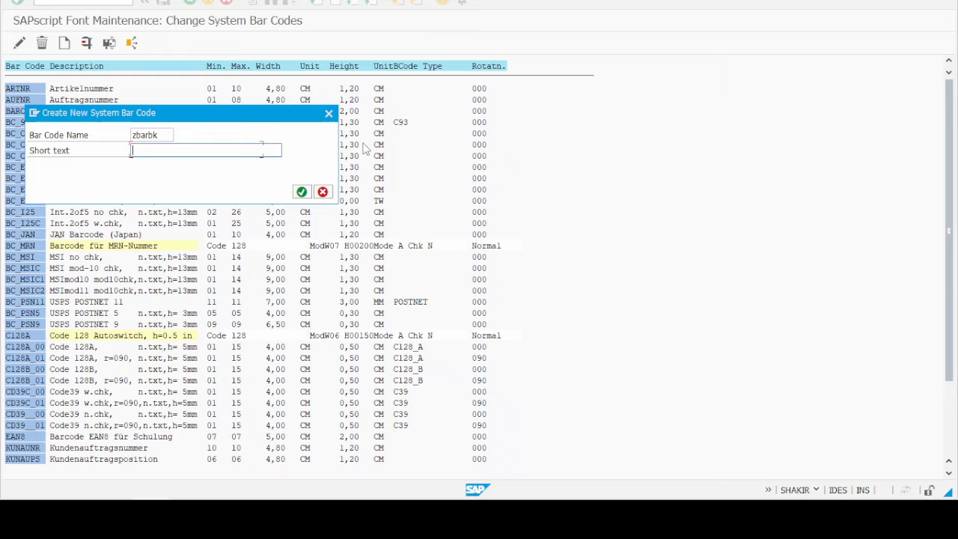
left_click(207, 149)
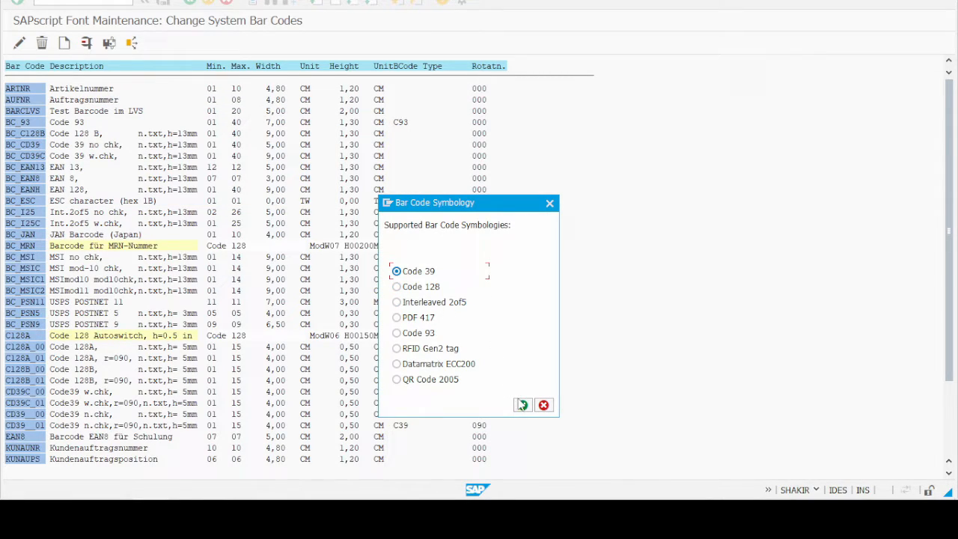
left_click(522, 403)
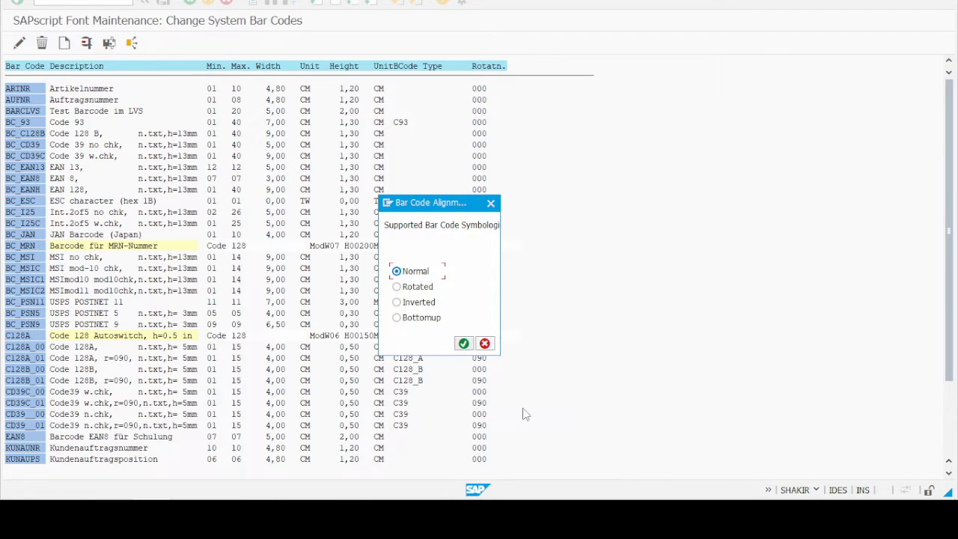
left_click(464, 342)
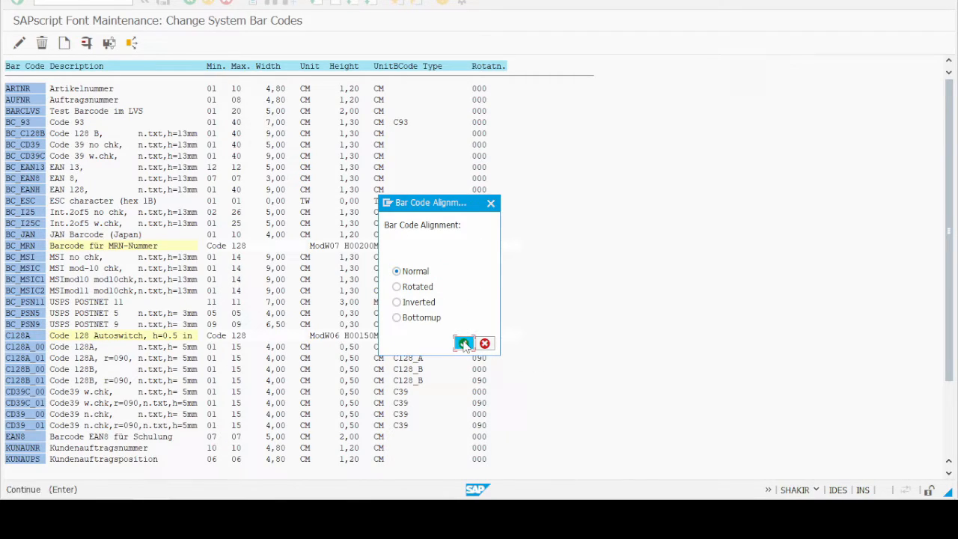
left_click(464, 343)
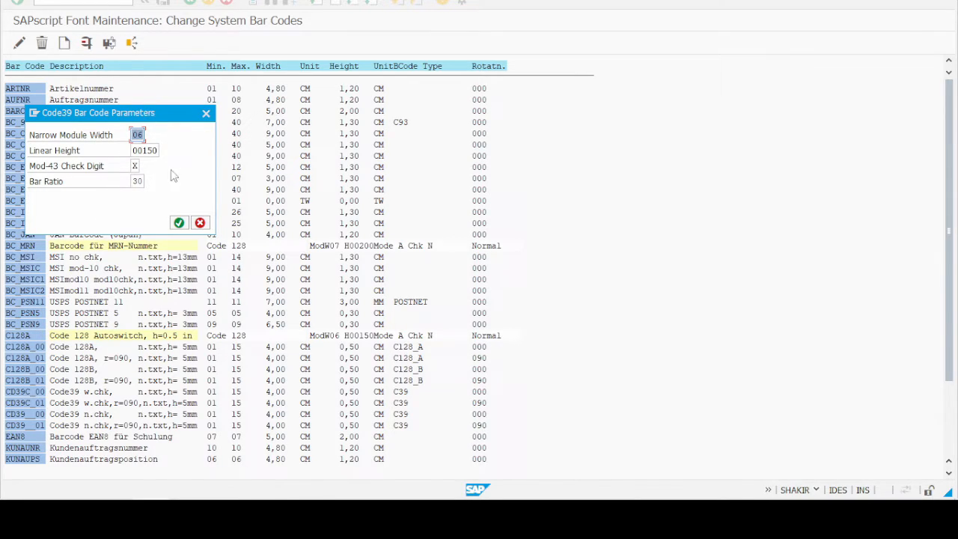
mouse_move(178, 223)
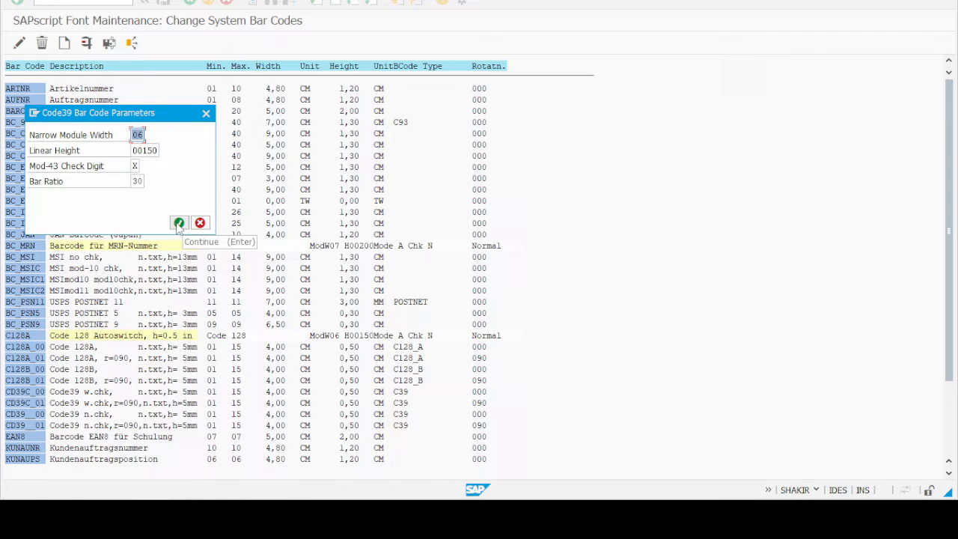
- Accept the Code 39 parameters and record the entry in the proposed workbench request
left_click(180, 223)
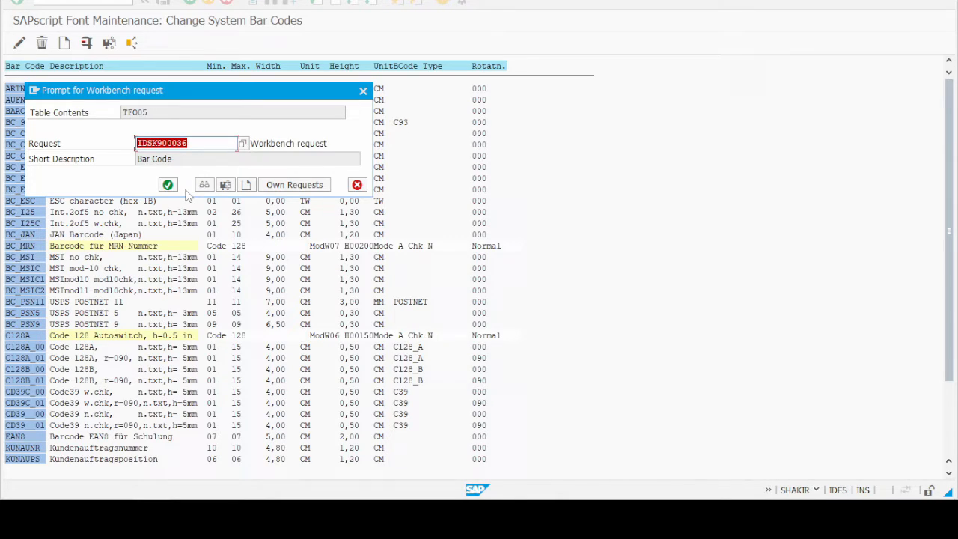
mouse_move(168, 186)
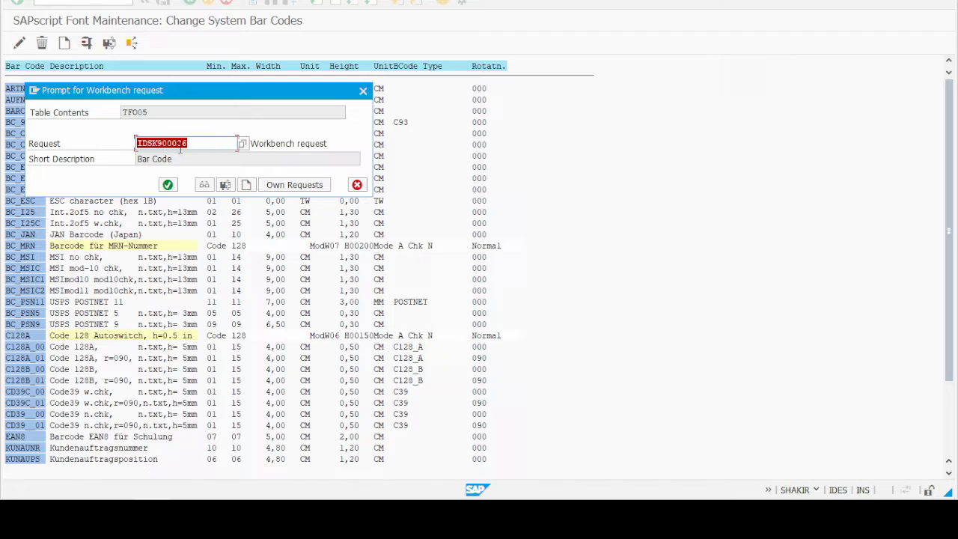
left_click(168, 185)
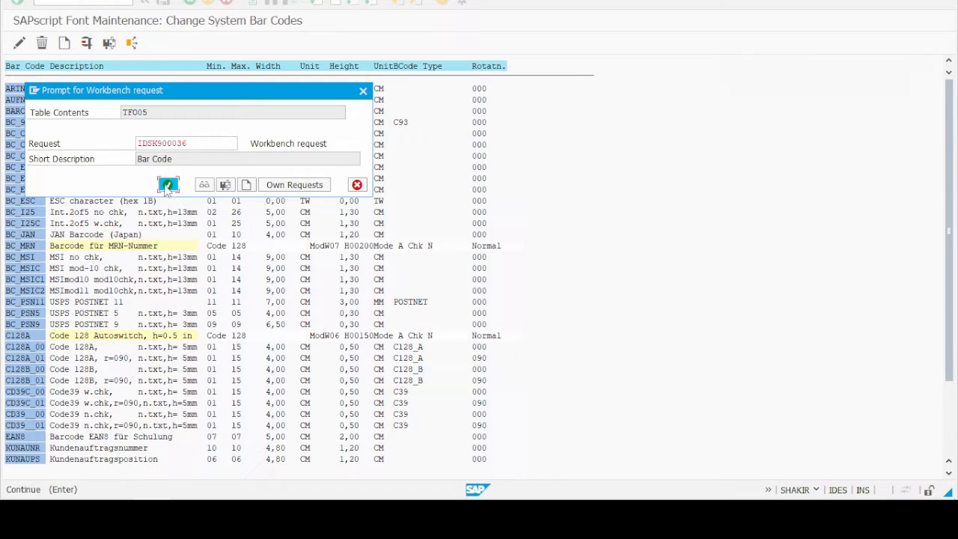
left_click(168, 185)
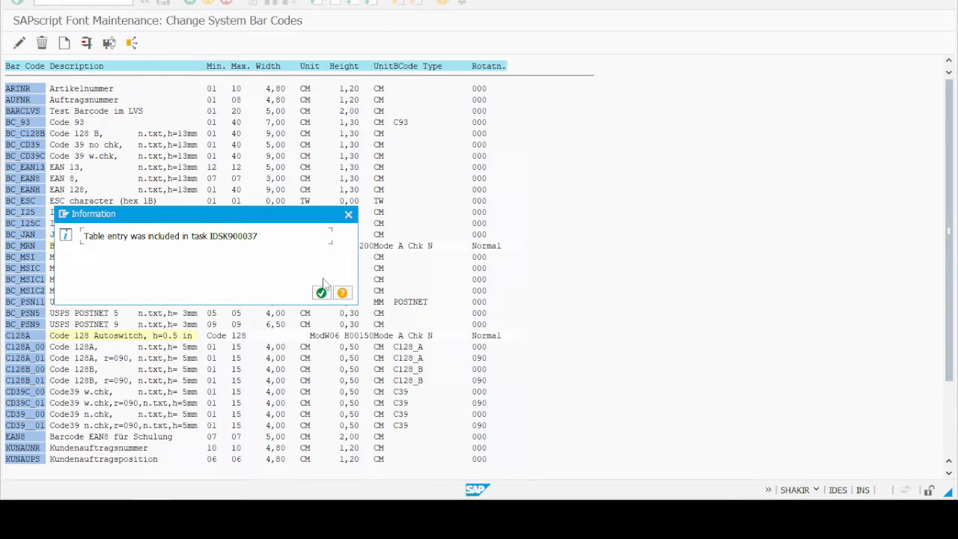
mouse_move(321, 292)
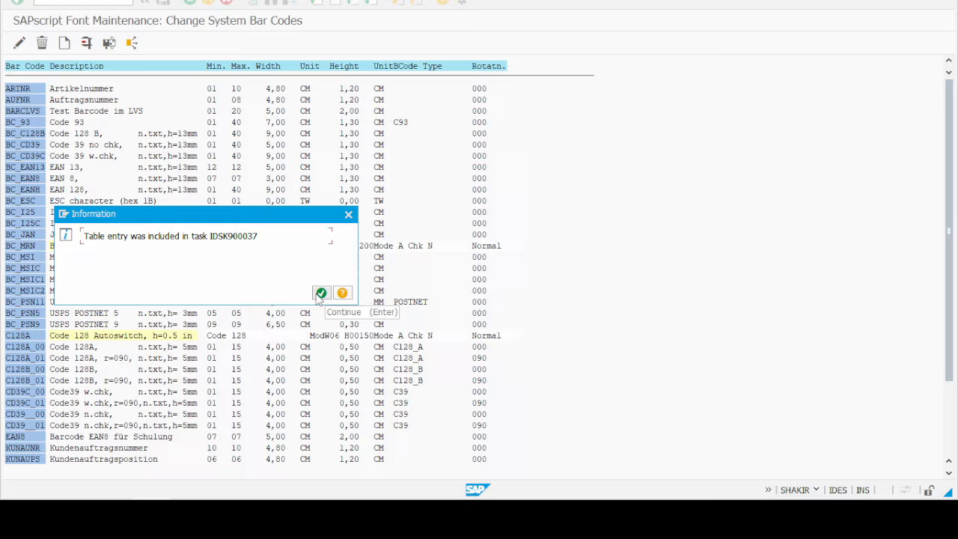
left_click(320, 291)
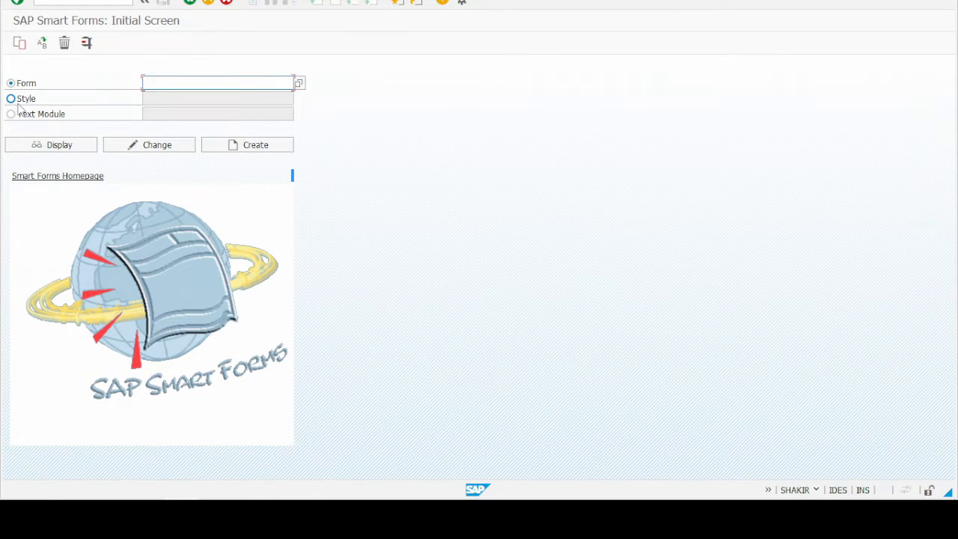
- Choose Style, pick ZEOF_STYLE from the field history and open it in change mode
left_click(11, 99)
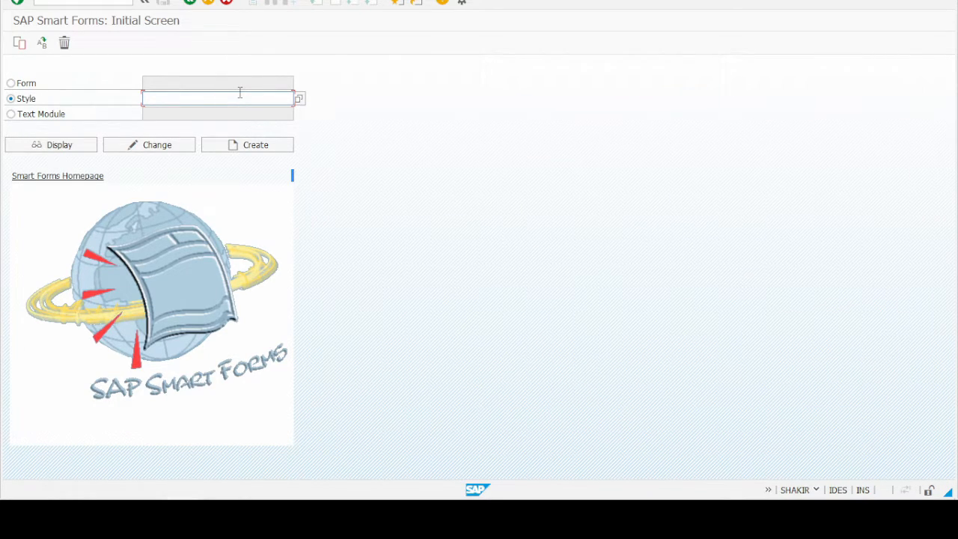
left_click(217, 99)
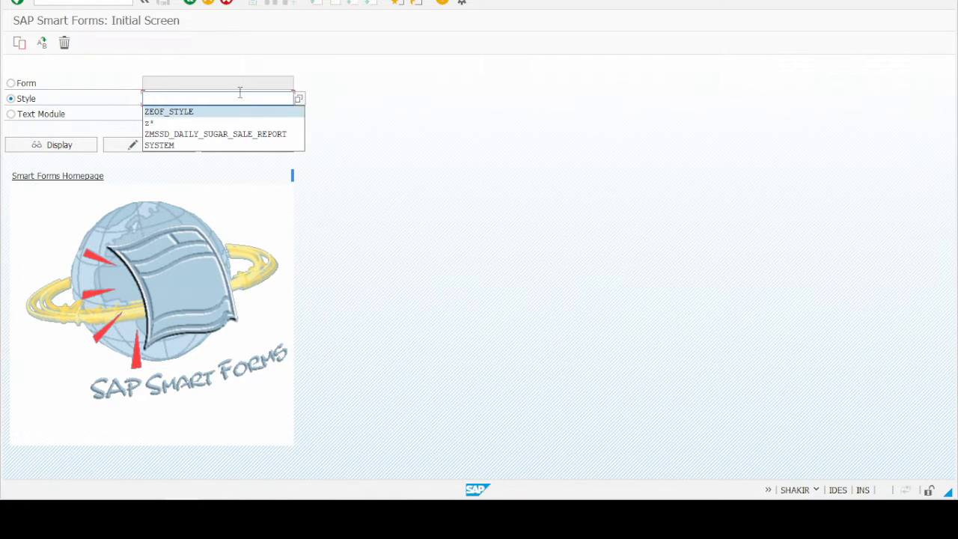
left_click(168, 110)
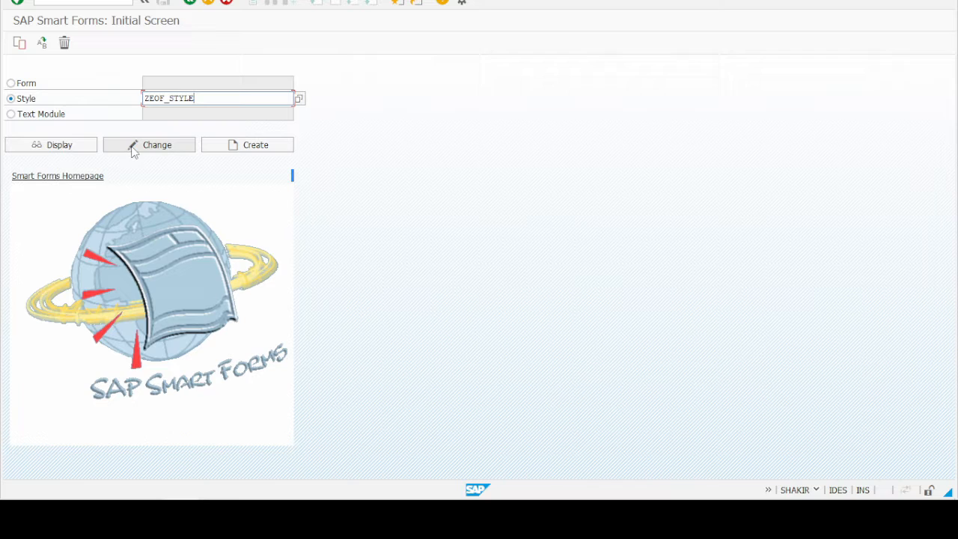
left_click(148, 144)
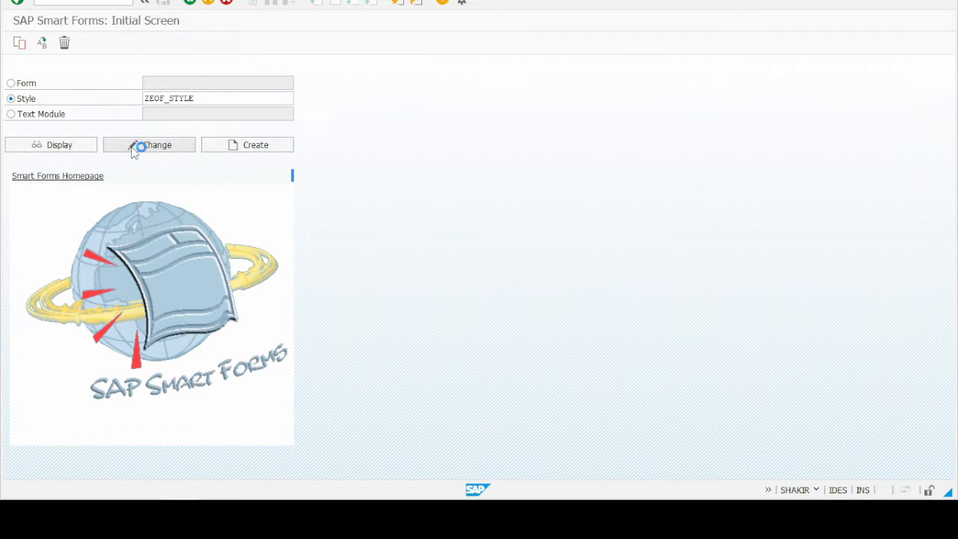
left_click(150, 144)
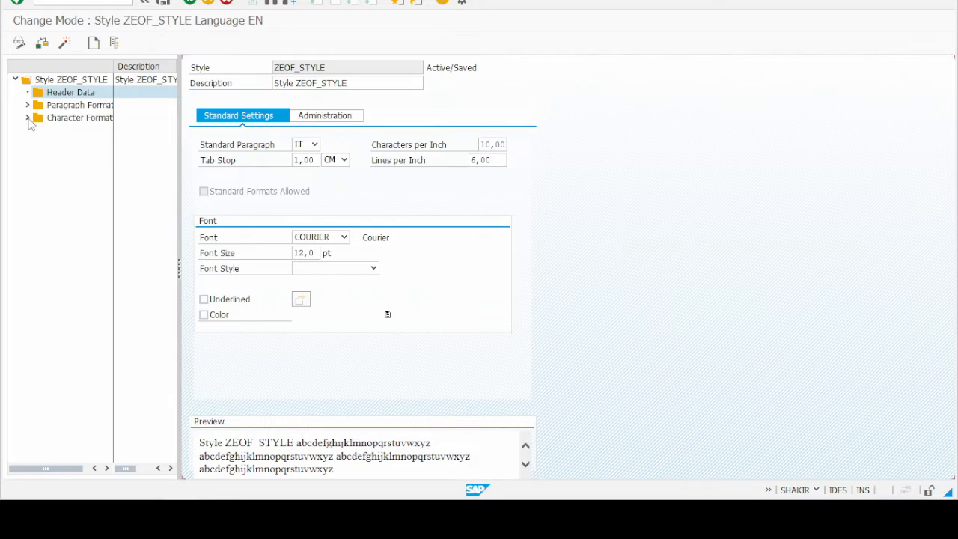
- Expand ZEOF_STYLE's character formats and select the CK bar code format
left_click(27, 117)
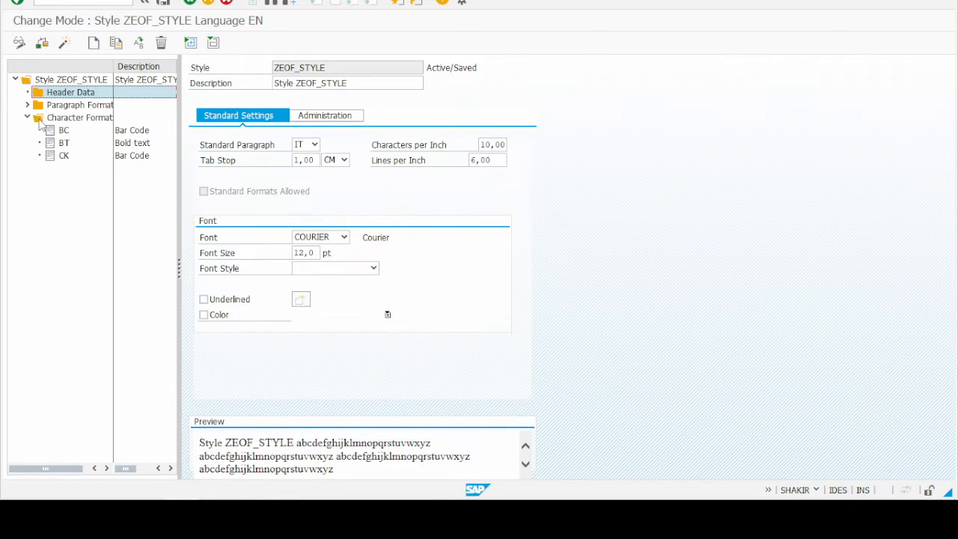
left_click(79, 117)
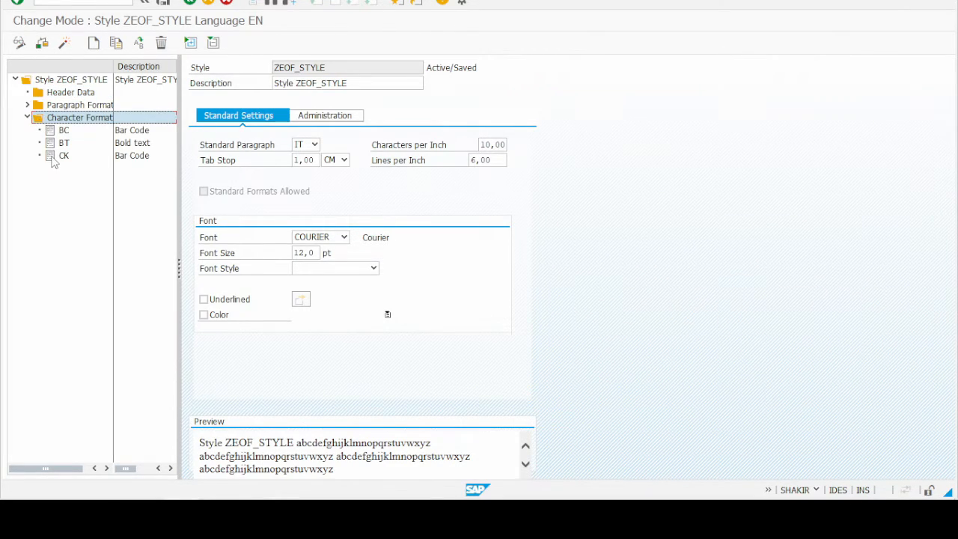
left_click(63, 154)
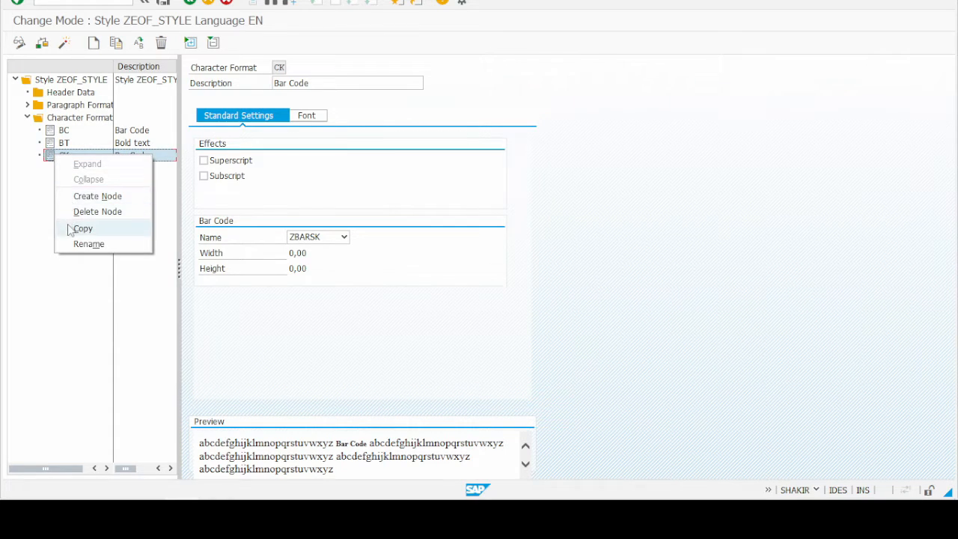
- Copy CK into a new character format named FK and open it
left_click(83, 227)
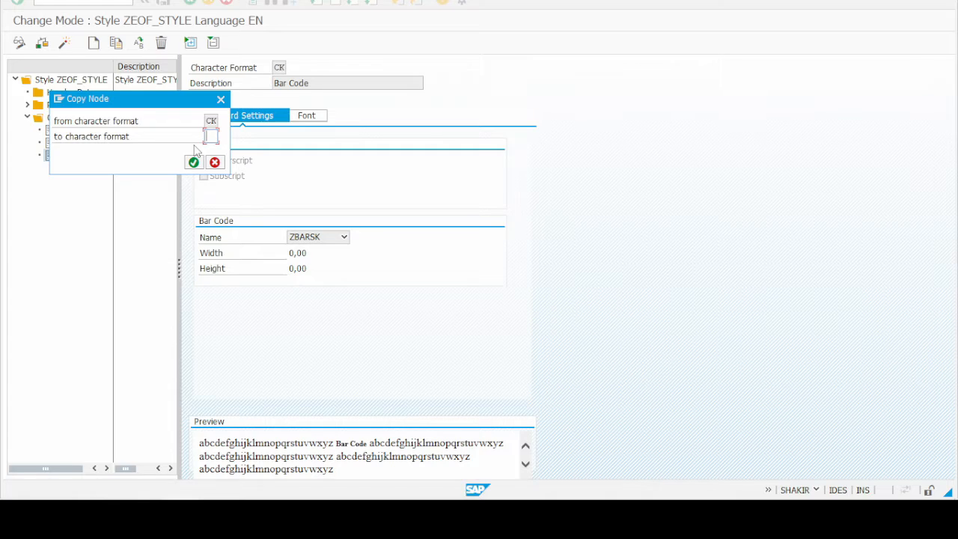
type("Y")
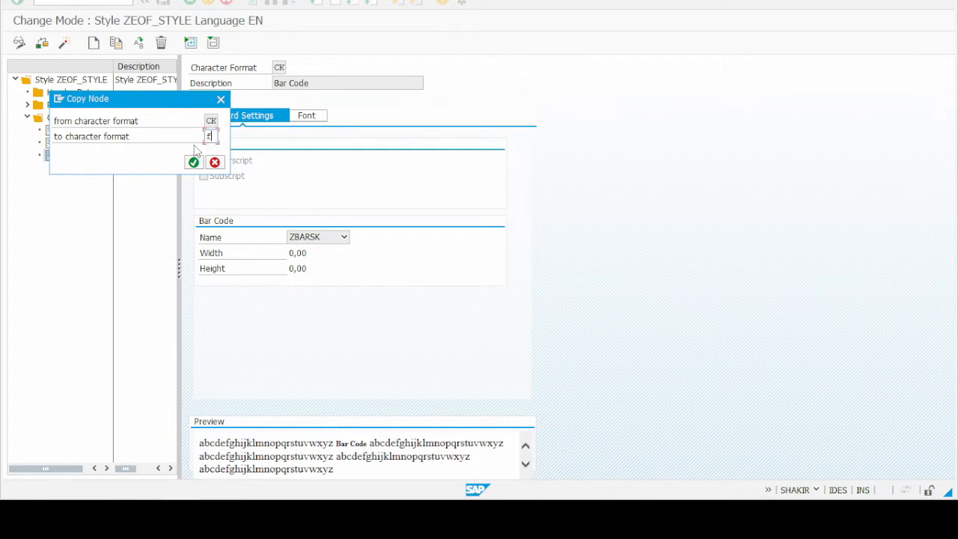
type("k")
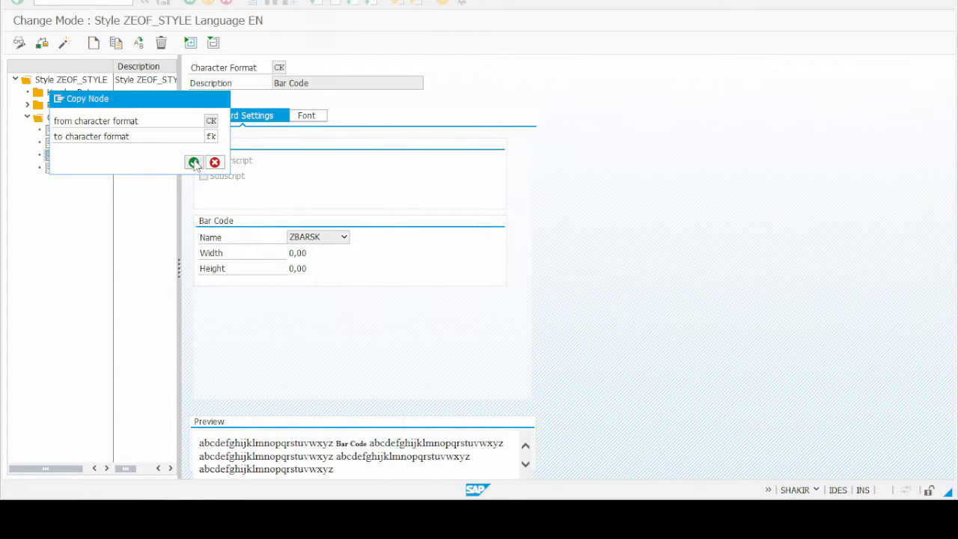
left_click(194, 161)
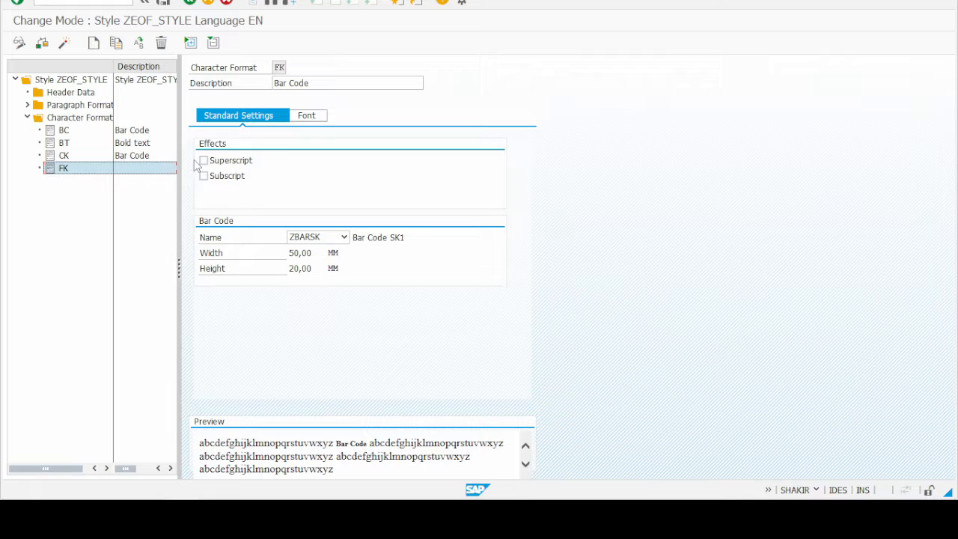
mouse_move(305, 115)
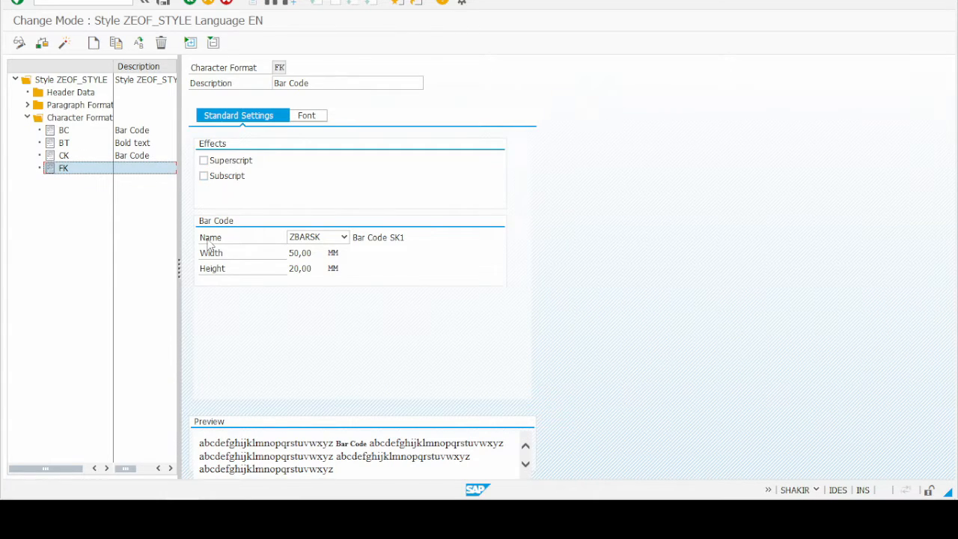
mouse_move(257, 237)
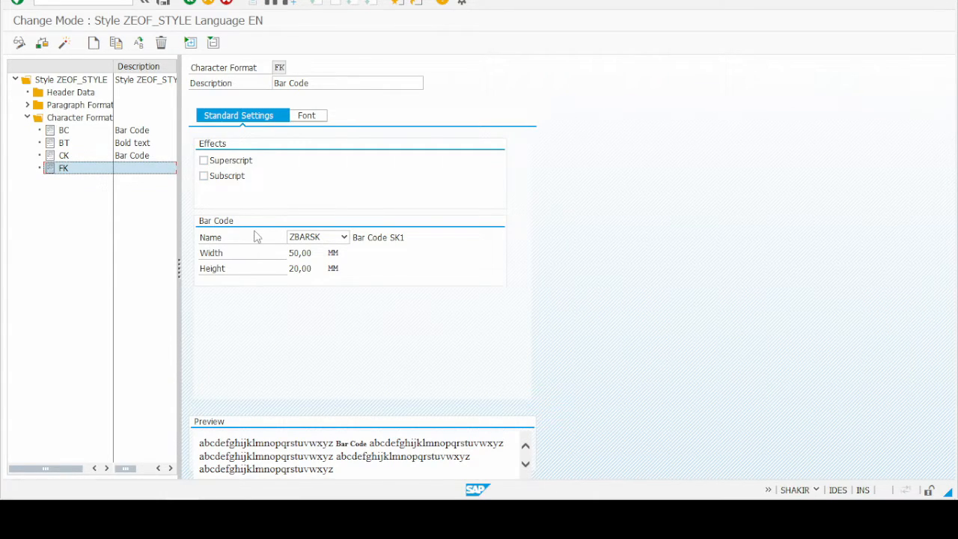
- Assign bar code ZBARBK to character format FK
left_click(343, 236)
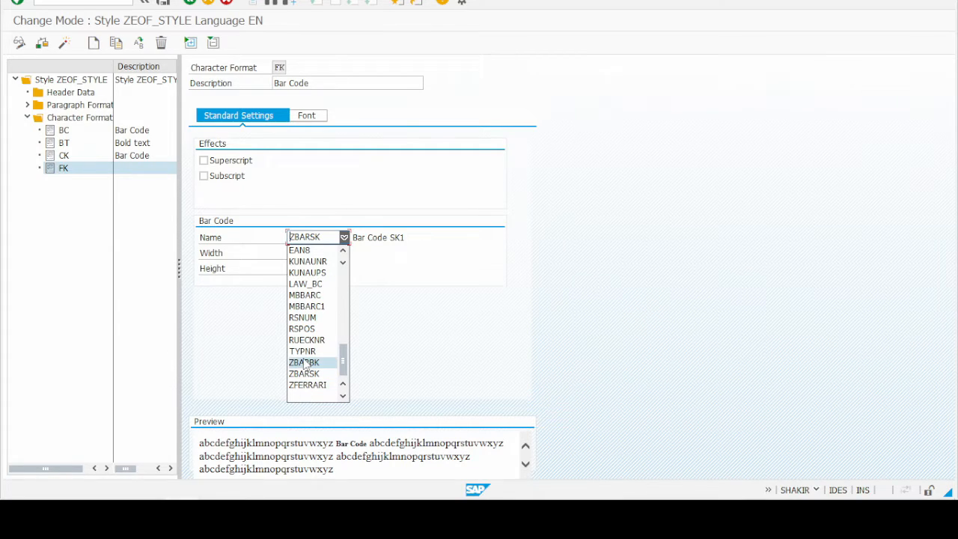
left_click(303, 362)
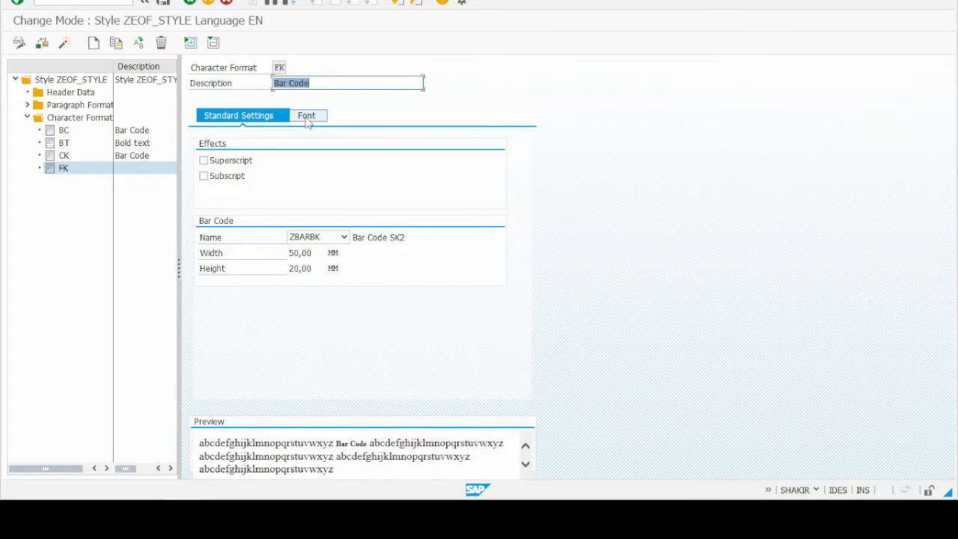
- Set FK's font family to A_SIMP with Bold font style
left_click(305, 115)
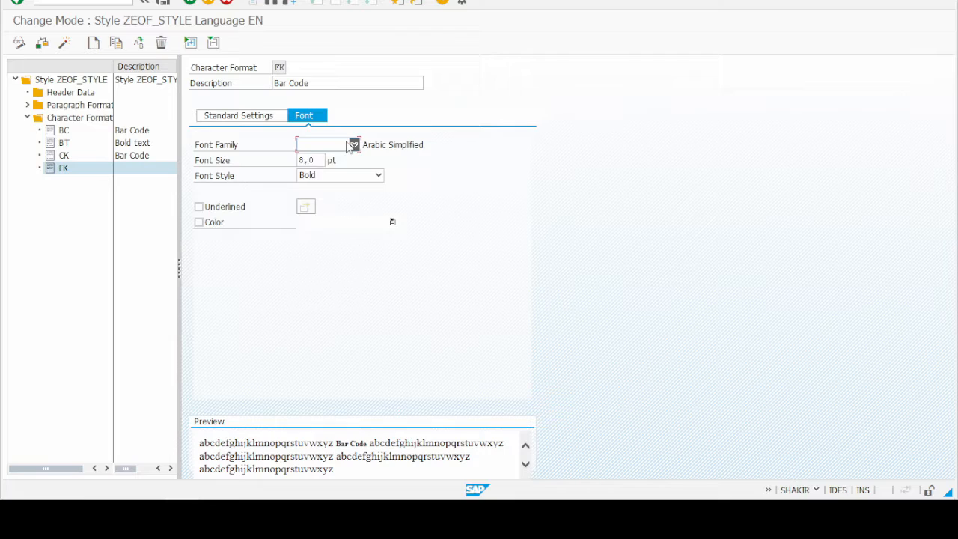
left_click(353, 144)
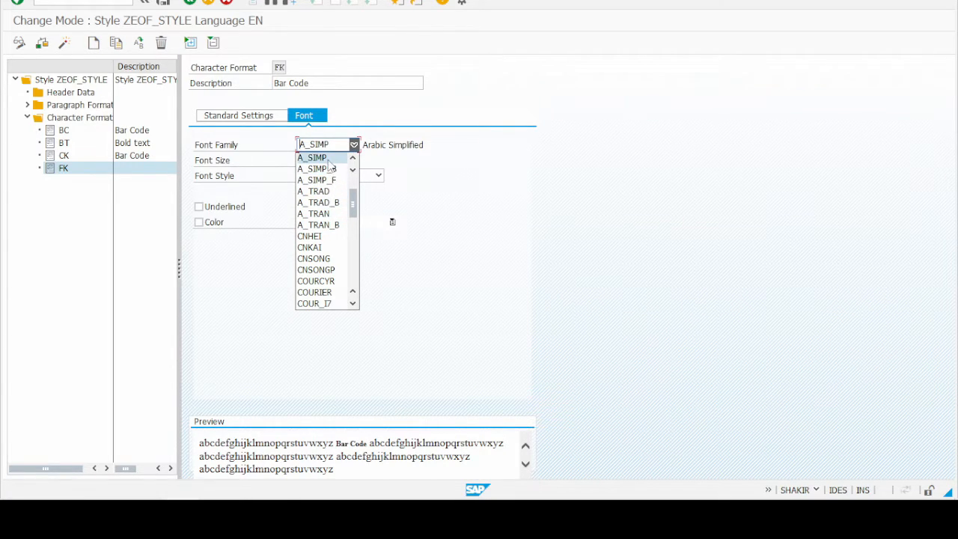
left_click(311, 157)
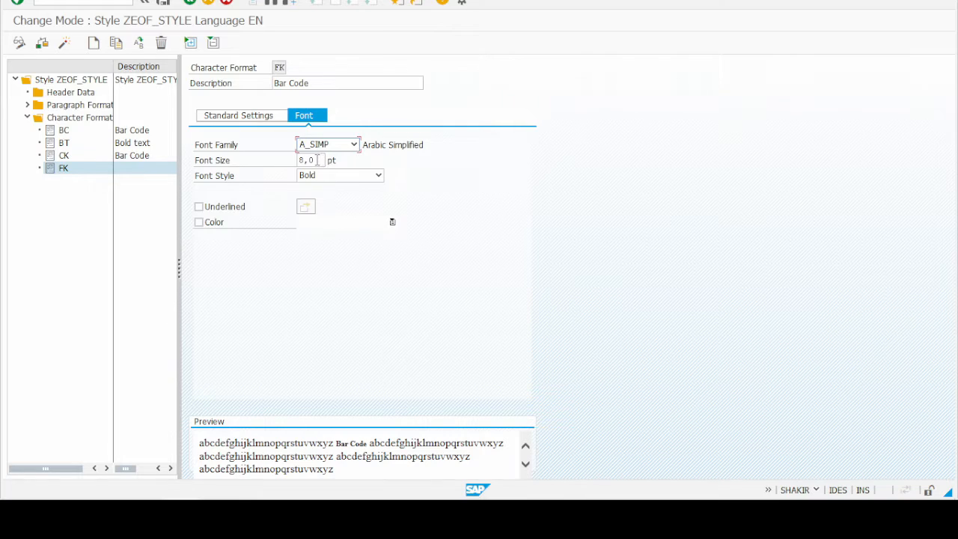
left_click(377, 175)
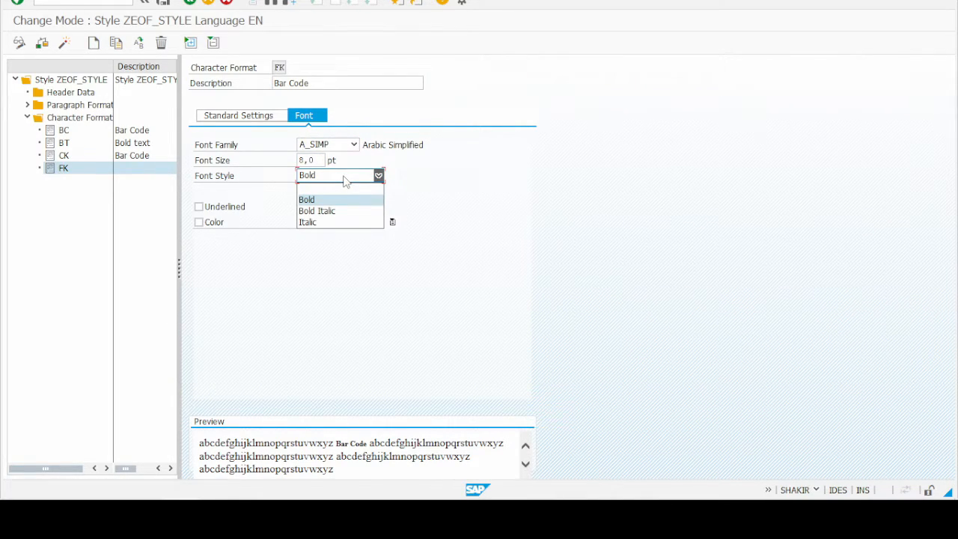
left_click(305, 198)
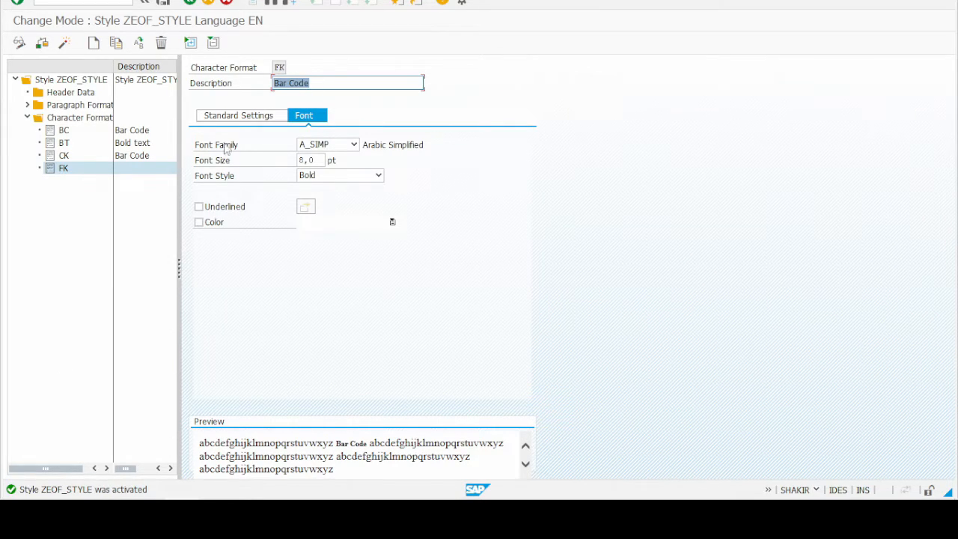
mouse_move(401, 3)
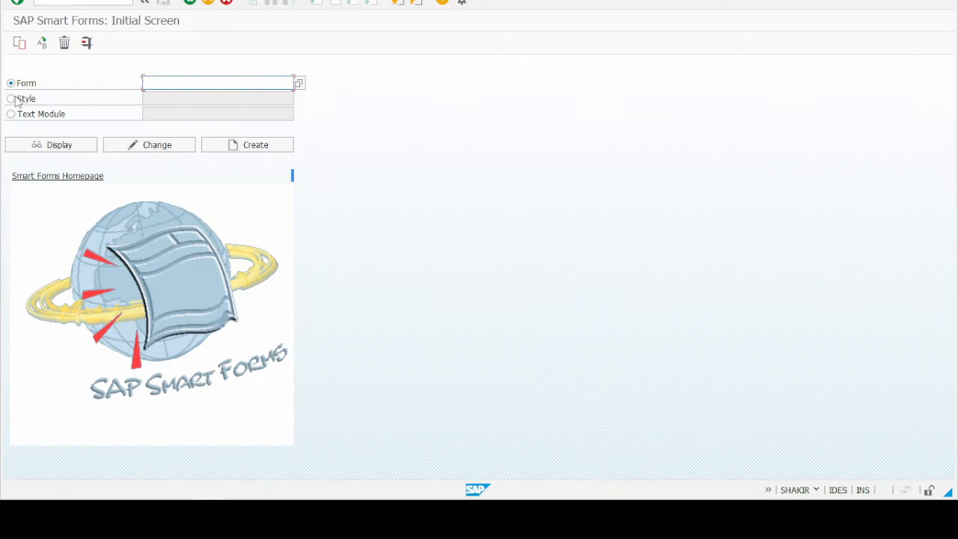
- Pick ZTEST_FORM from the form name F4 list on the Smart Forms screen
left_click(218, 82)
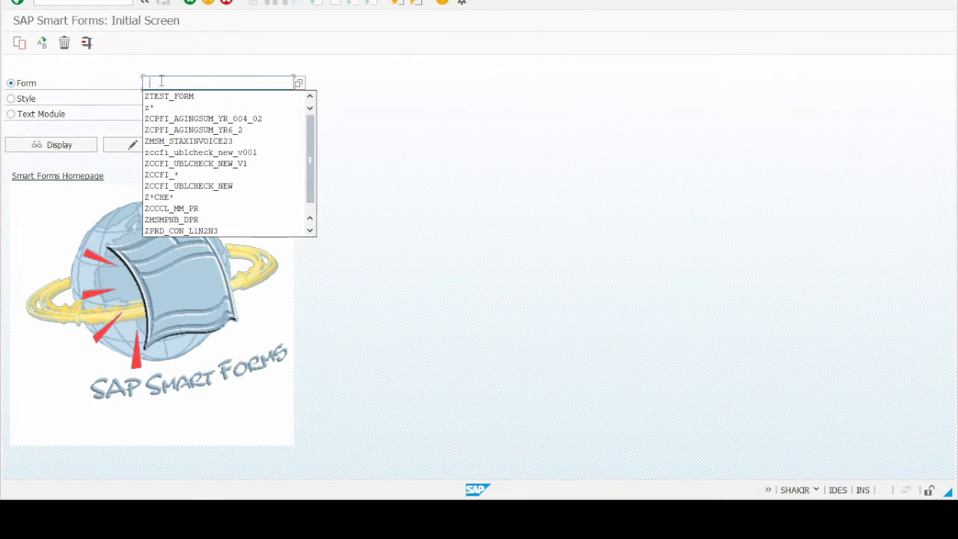
left_click(169, 95)
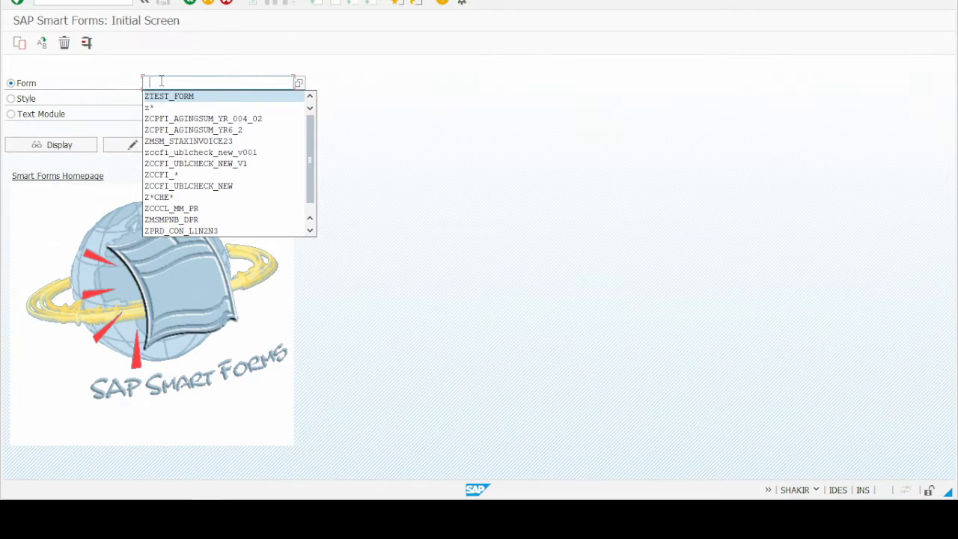
left_click(168, 96)
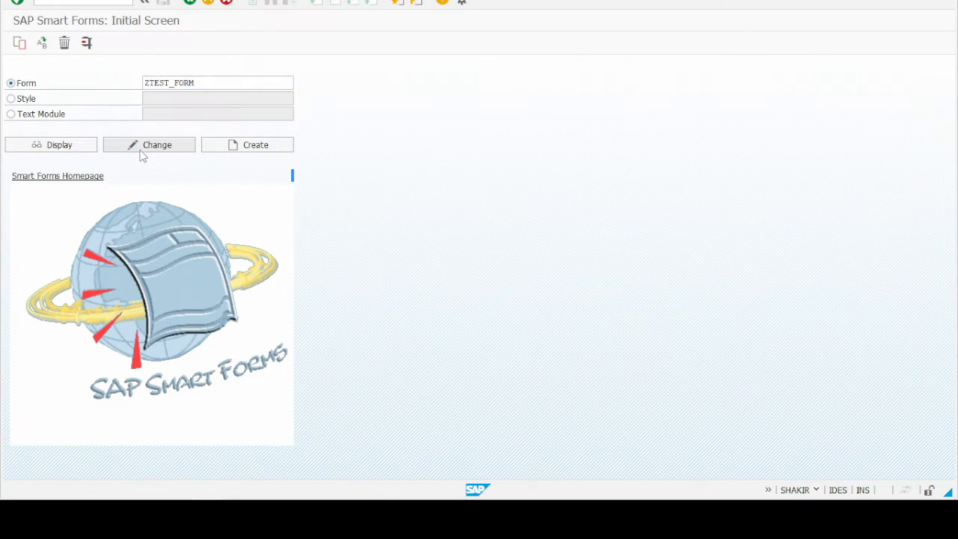
left_click(149, 144)
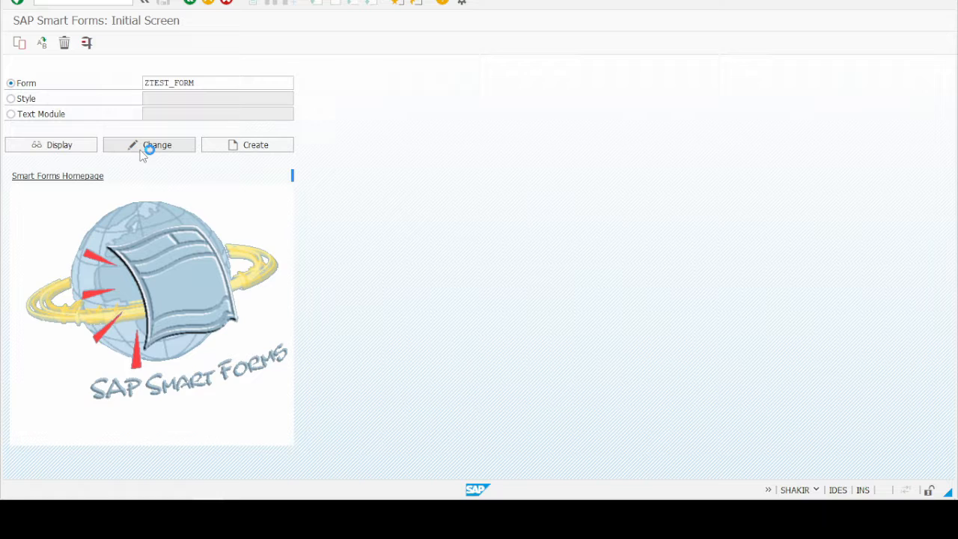
- Open ZTEST_FORM for change and drill down %PAGE1 > MAIN > %TEMPLATE1 to the %CODE1 program lines
left_click(150, 144)
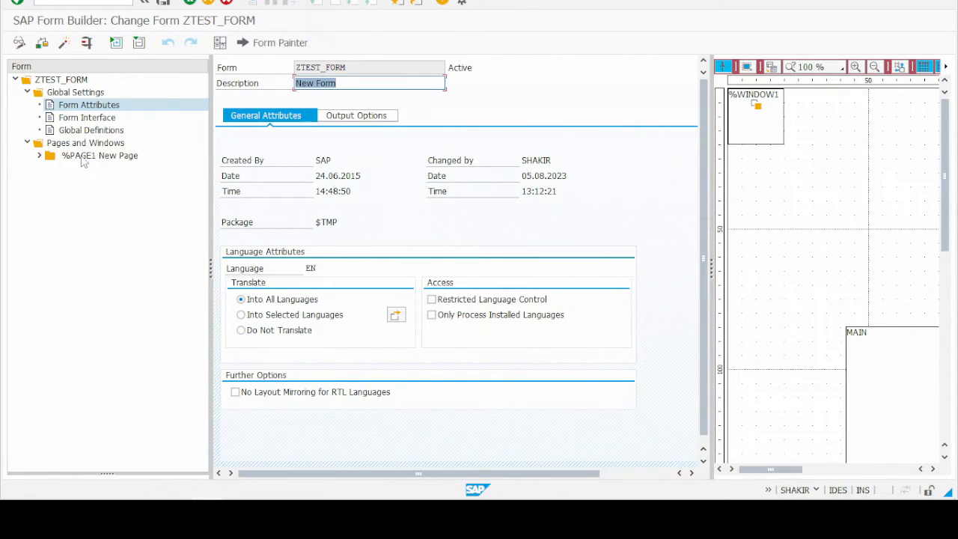
left_click(39, 154)
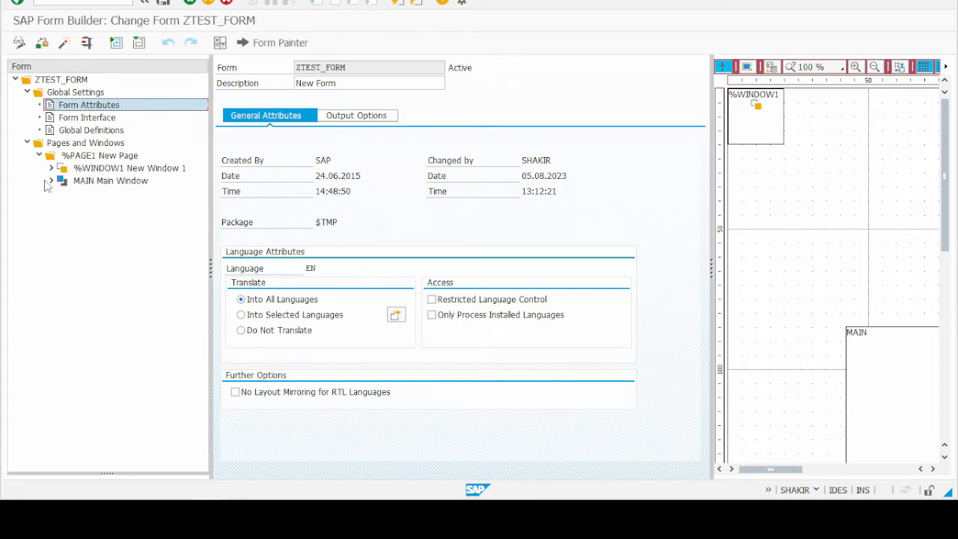
left_click(51, 180)
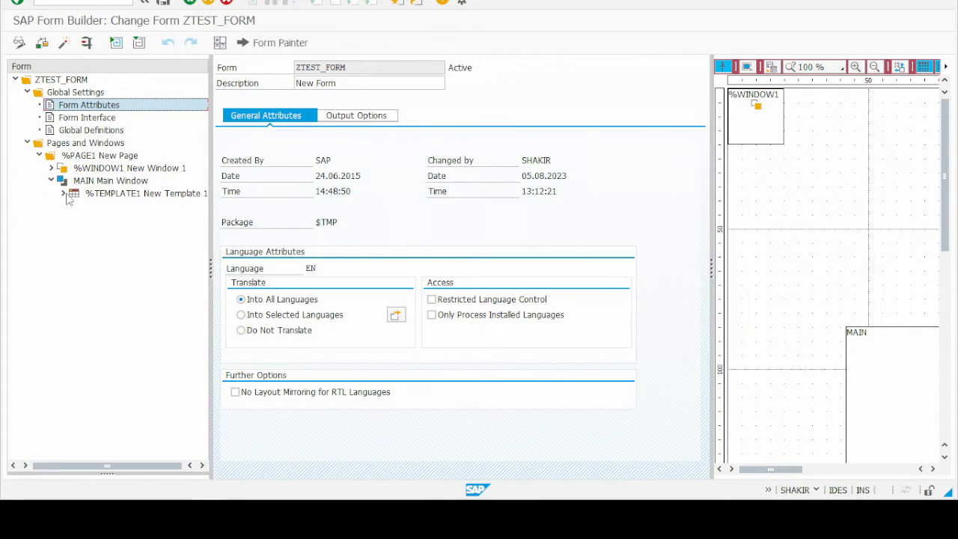
left_click(62, 193)
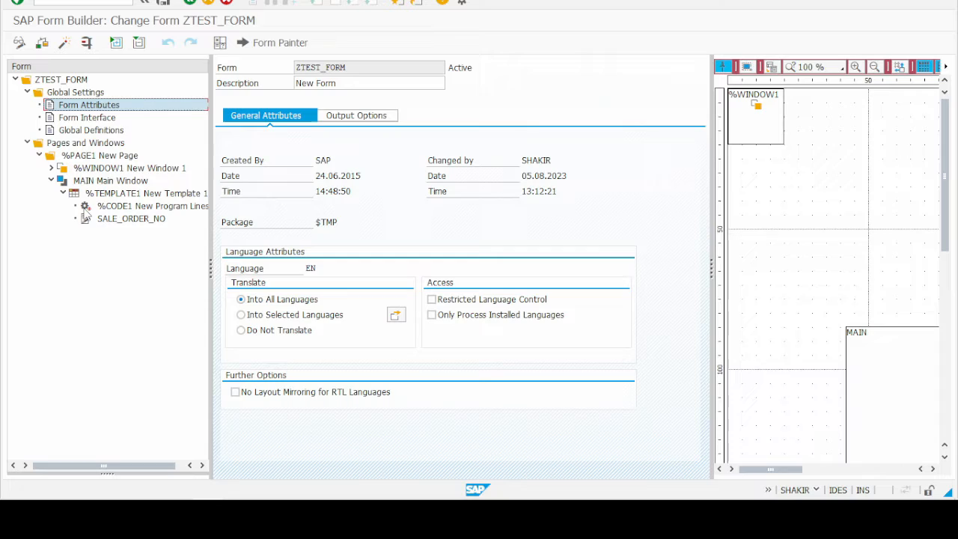
left_click(152, 207)
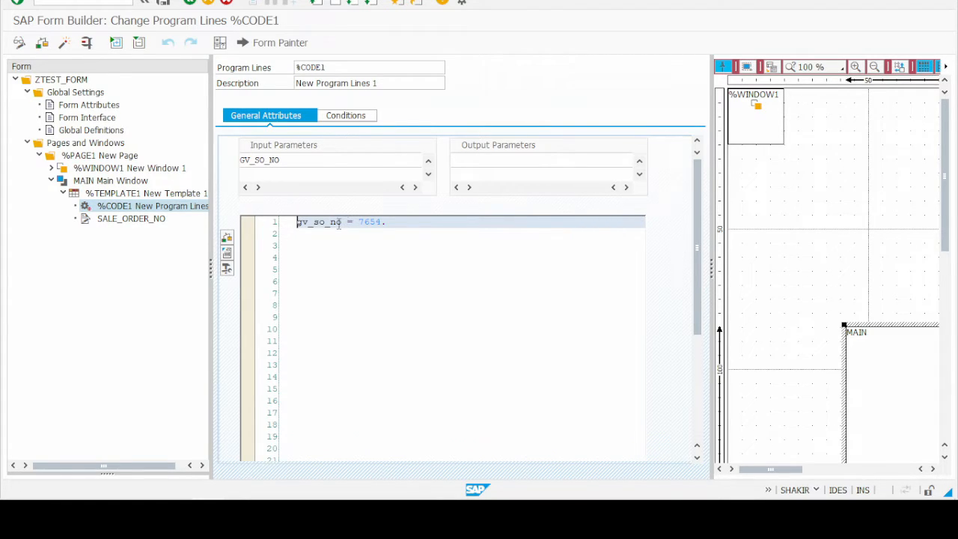
left_click(387, 222)
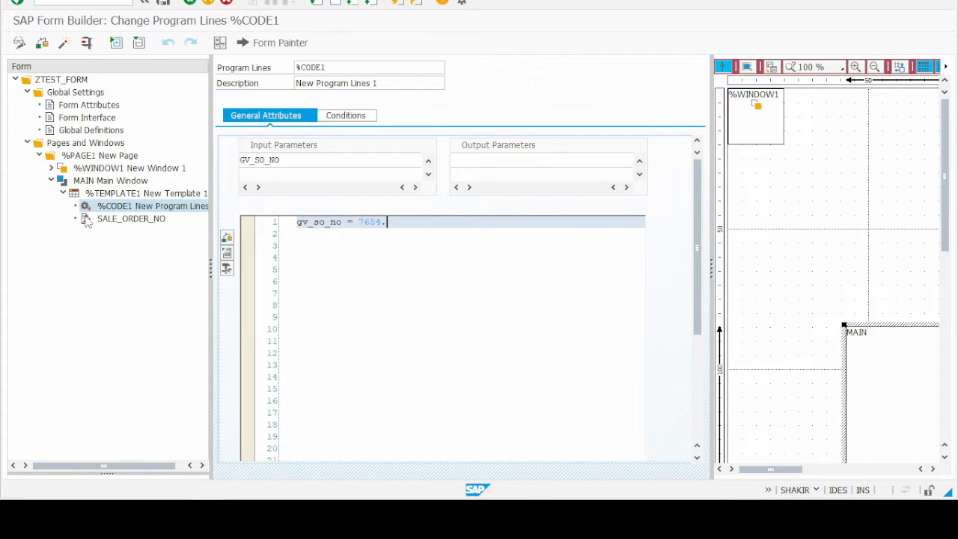
- Open the SALE_ORDER_NO text node showing the CD-formatted &gv_so_no& field
left_click(132, 219)
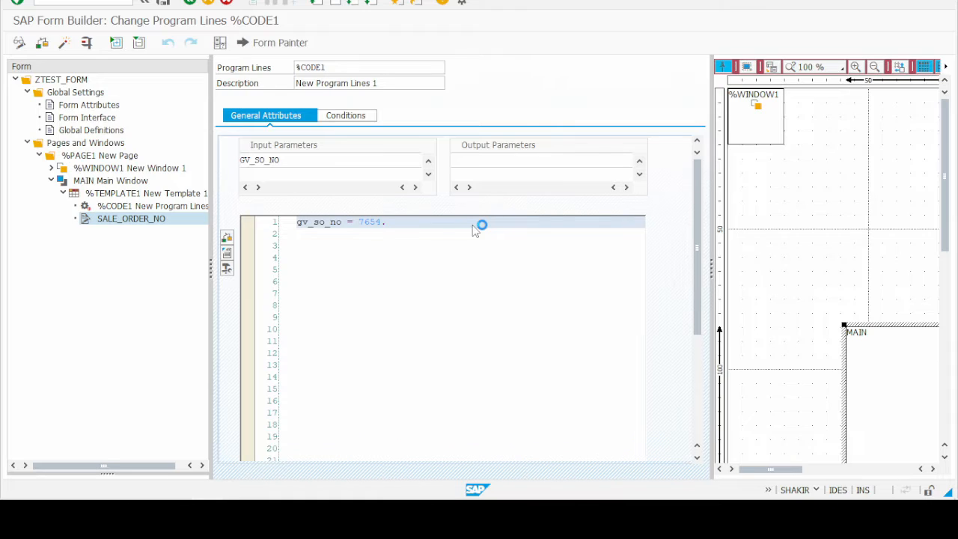
left_click(132, 218)
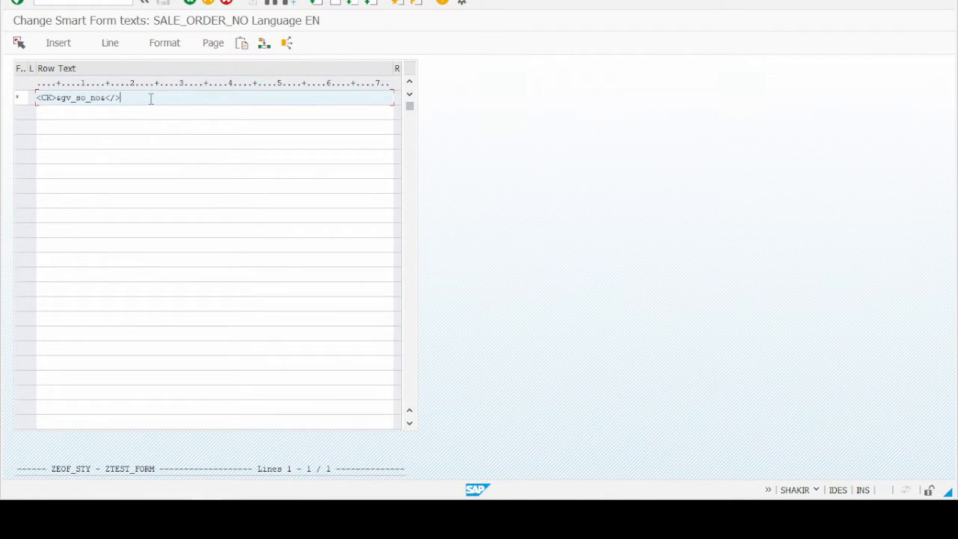
- Replace the <CD> tag around &gv_so_no& with <FK> and apply the text change
key("Backspace")
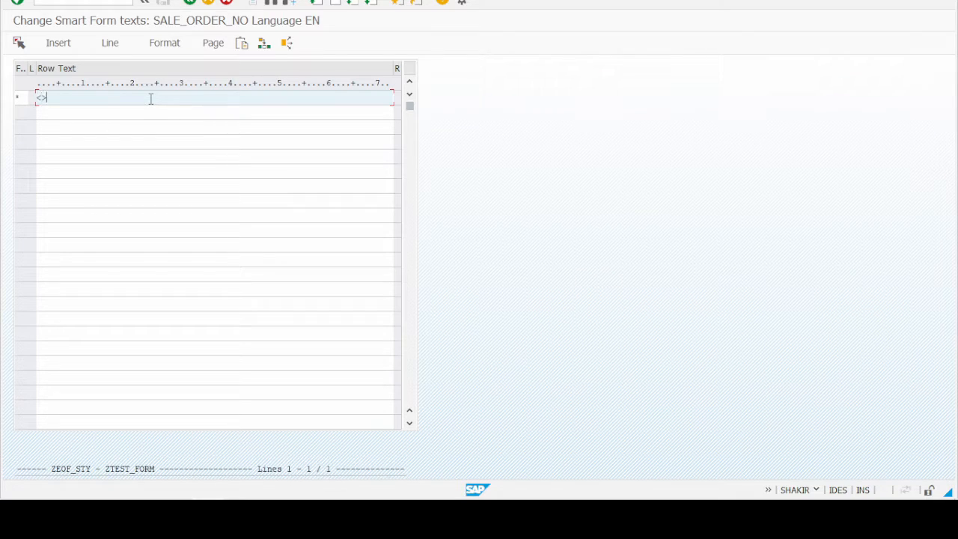
type("f")
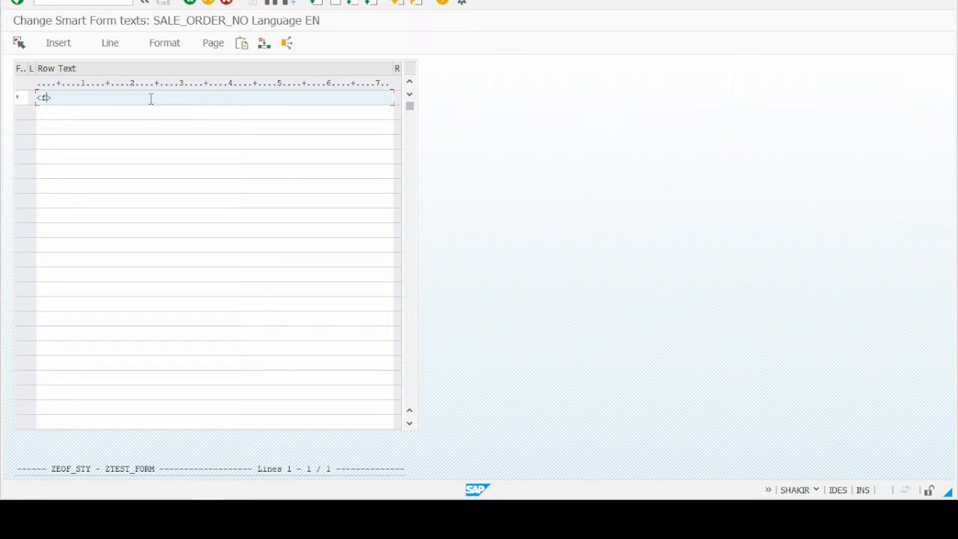
type("fk")
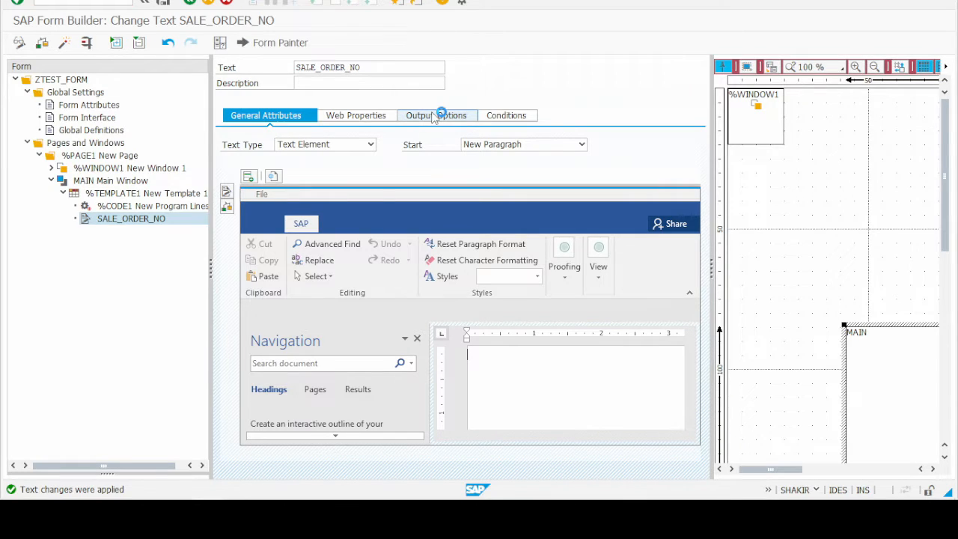
- Confirm the SALE_ORDER_NO text uses style ZEOF_STYLE in Output Options and return to General Attributes
left_click(434, 114)
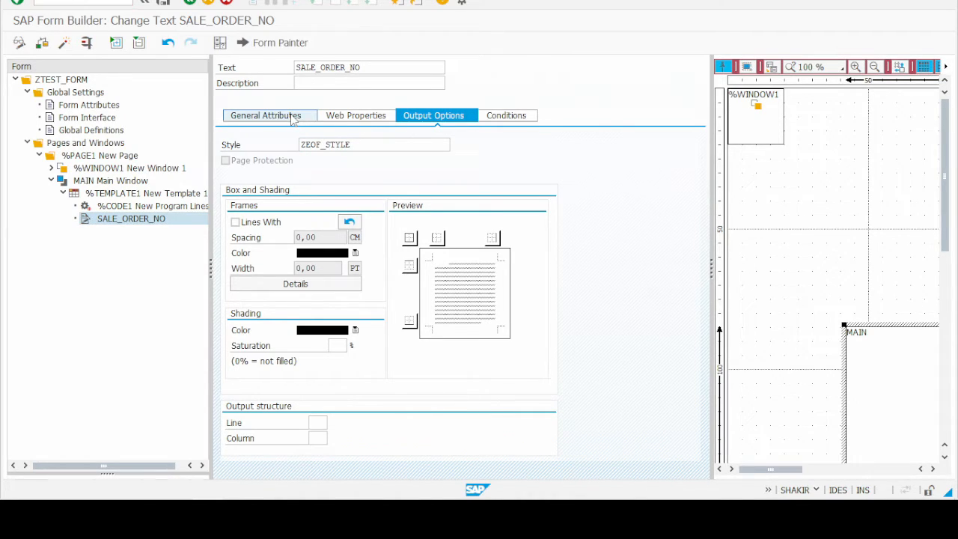
left_click(266, 115)
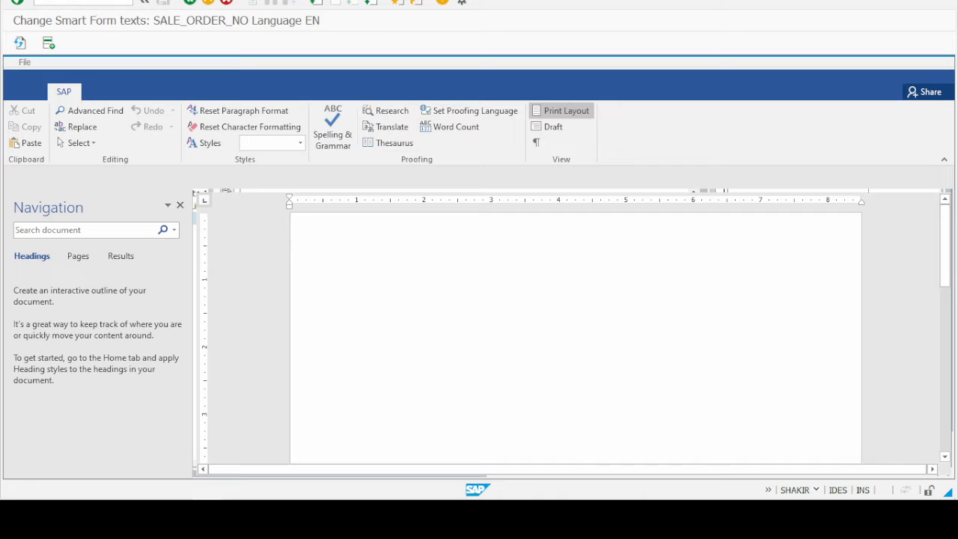
- Enter the variable &gv_so_no& as the SALE_ORDER_NO text content via the line editor
left_click(23, 3)
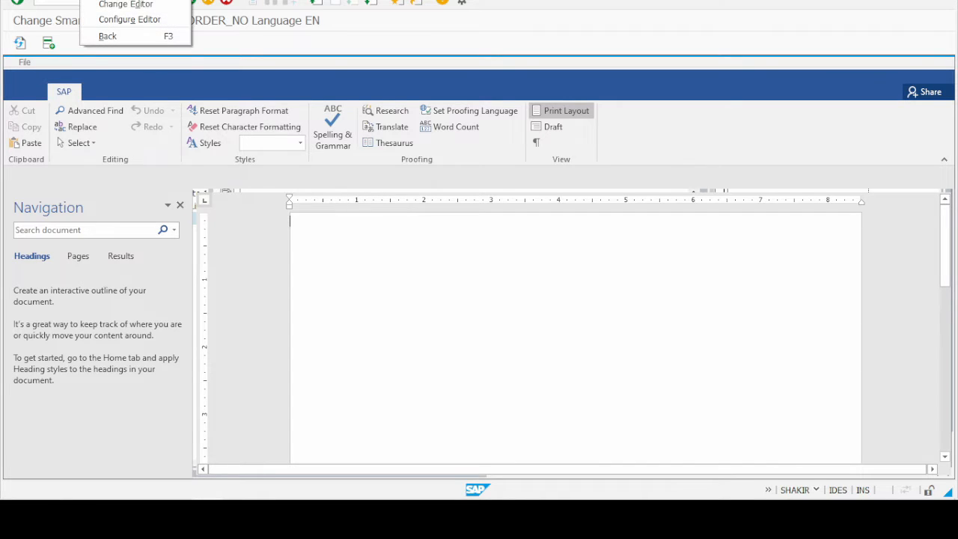
mouse_move(128, 18)
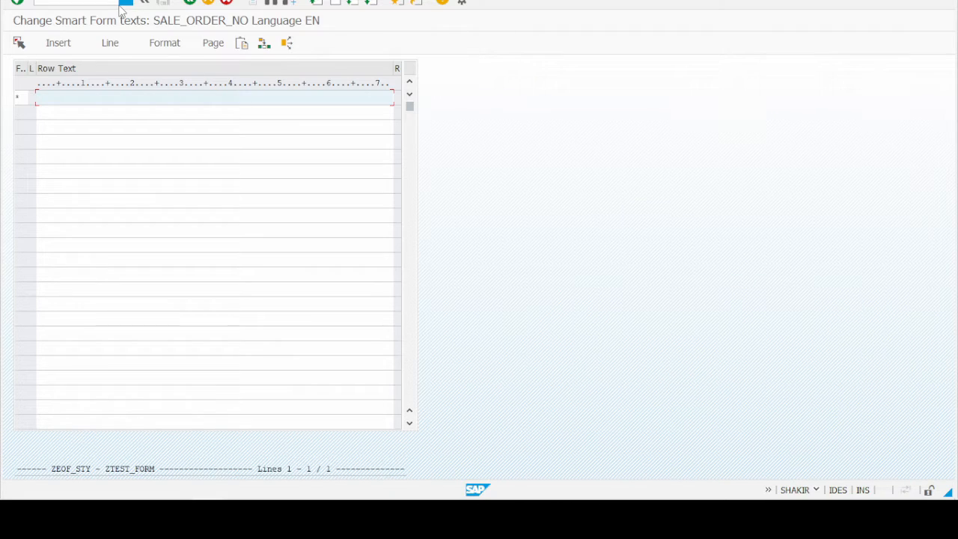
type("s")
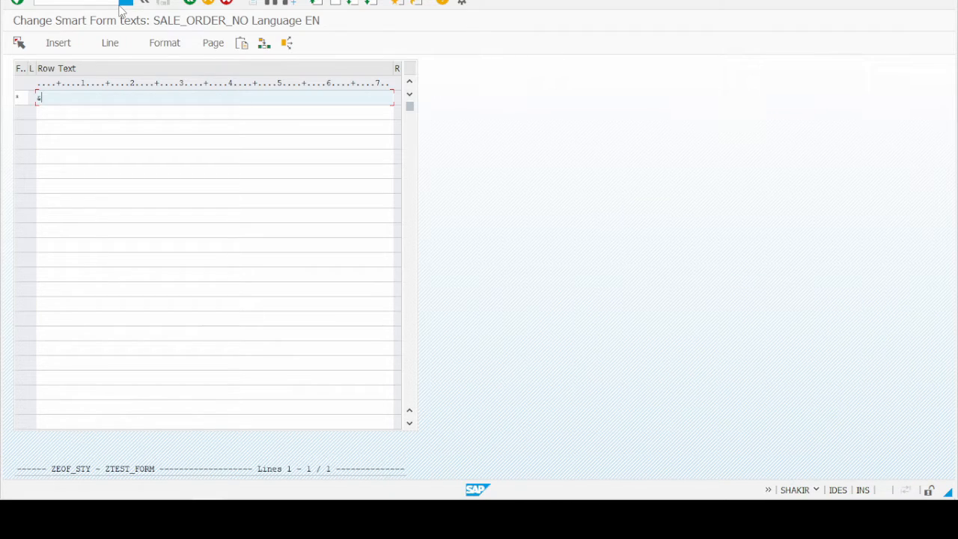
type("gv")
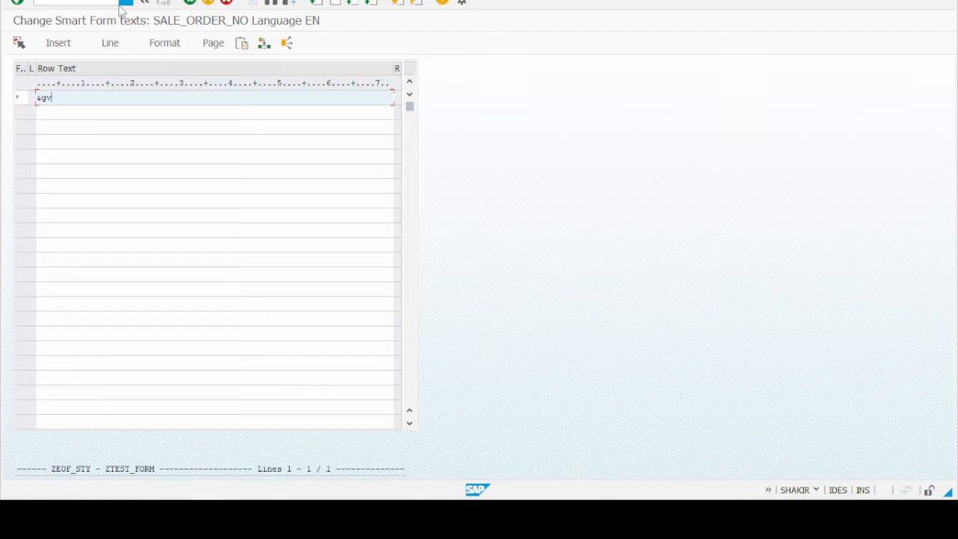
type("_so")
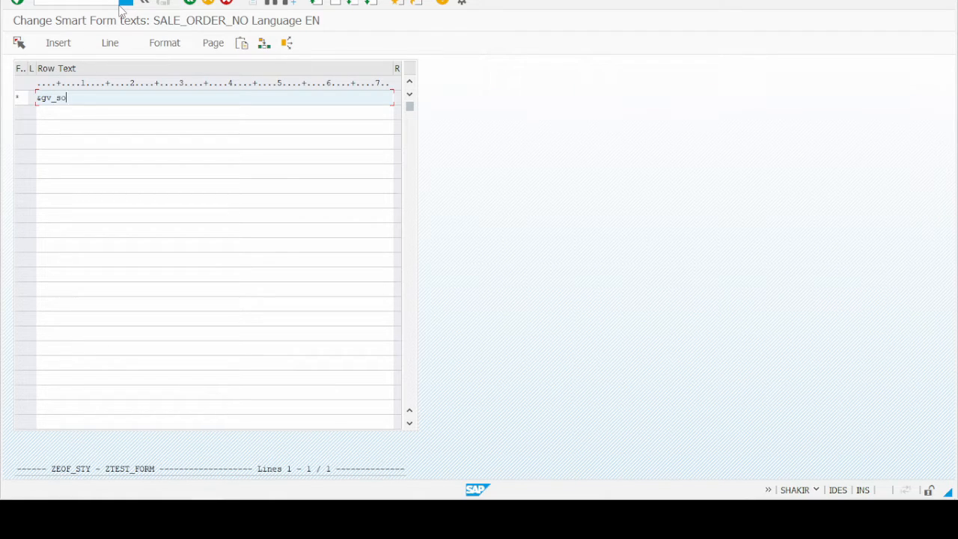
type("_no")
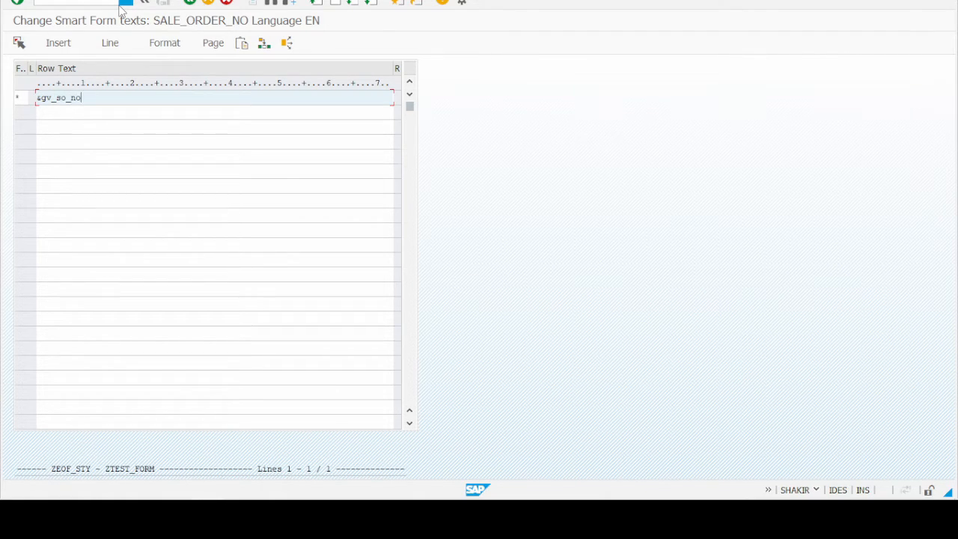
type("&")
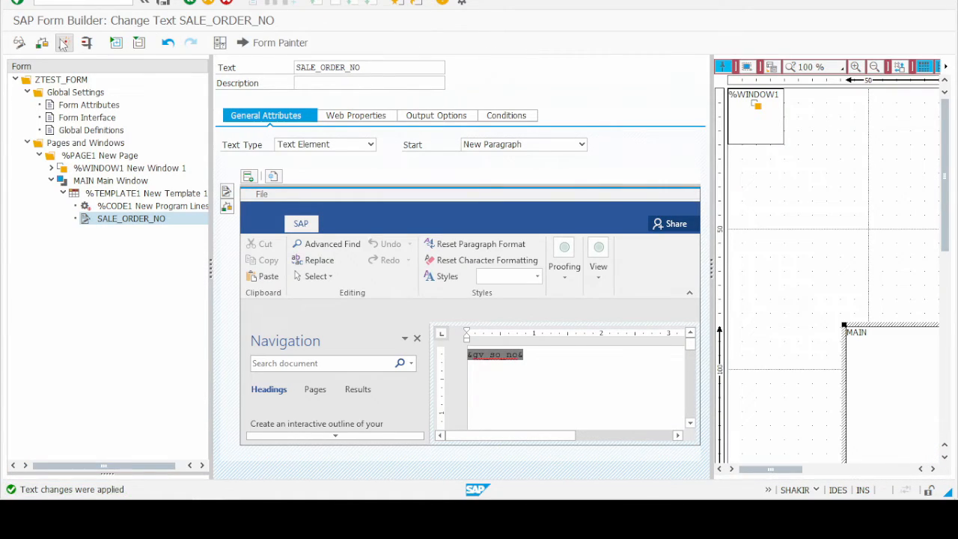
- Activate ZTEST_FORM with the new gv_so_no variable
left_click(64, 42)
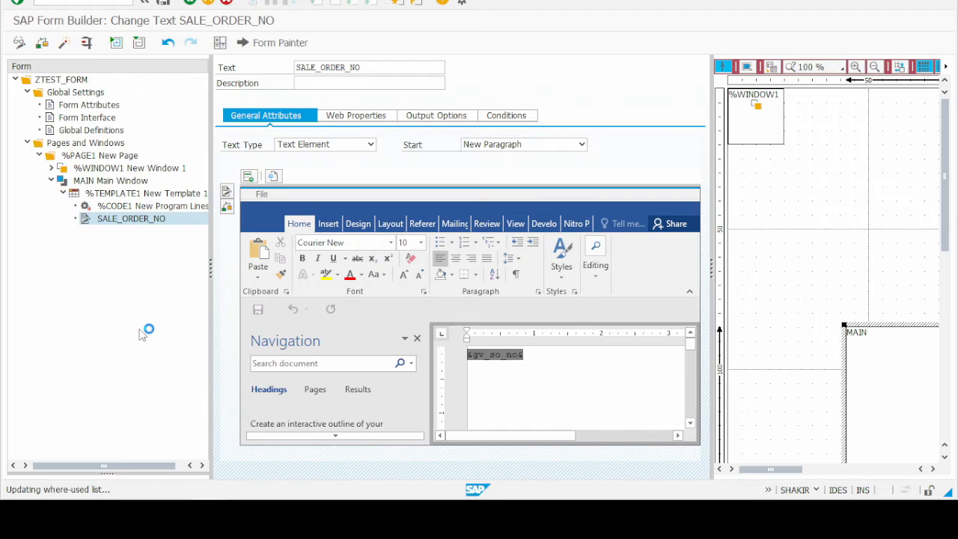
mouse_move(125, 302)
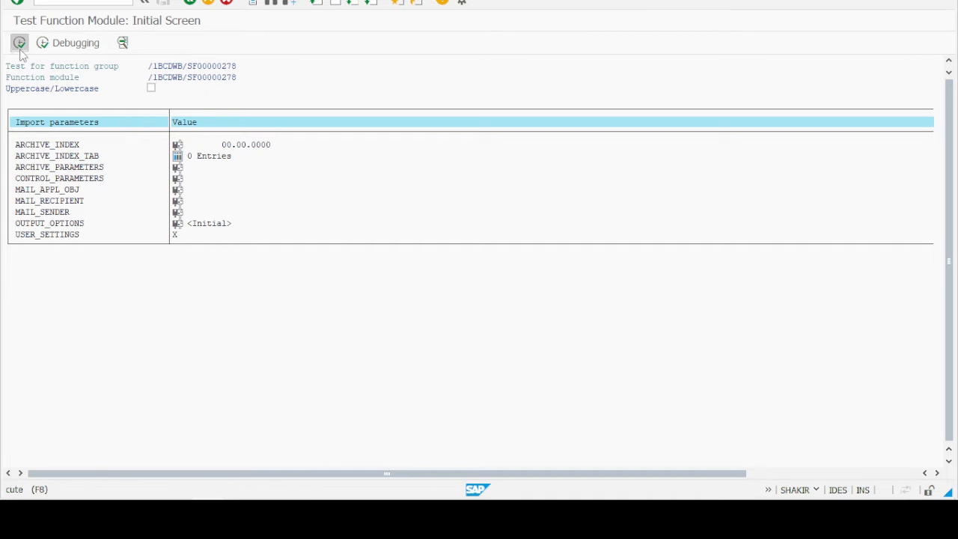
- Execute the form's function module with output device LP01 to a print preview showing order number 7,654
left_click(18, 42)
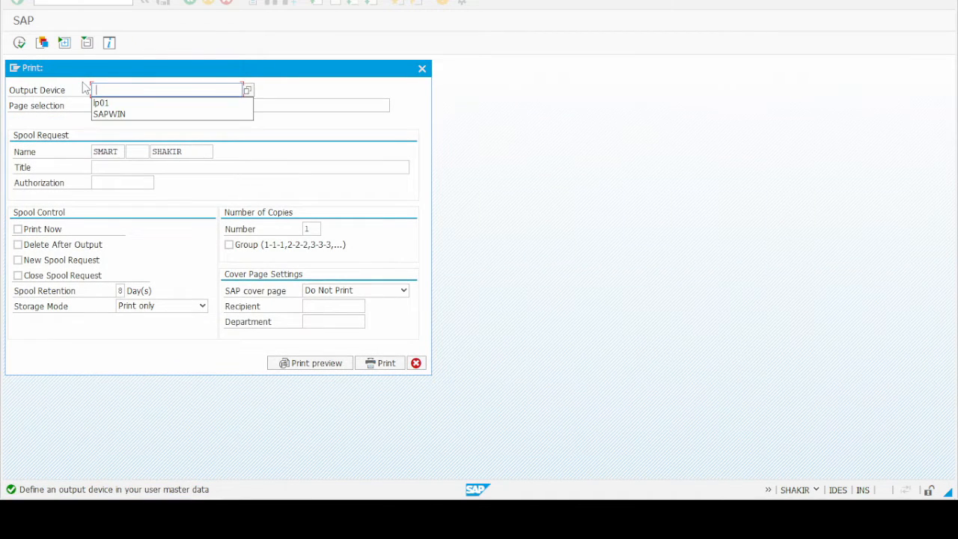
left_click(101, 101)
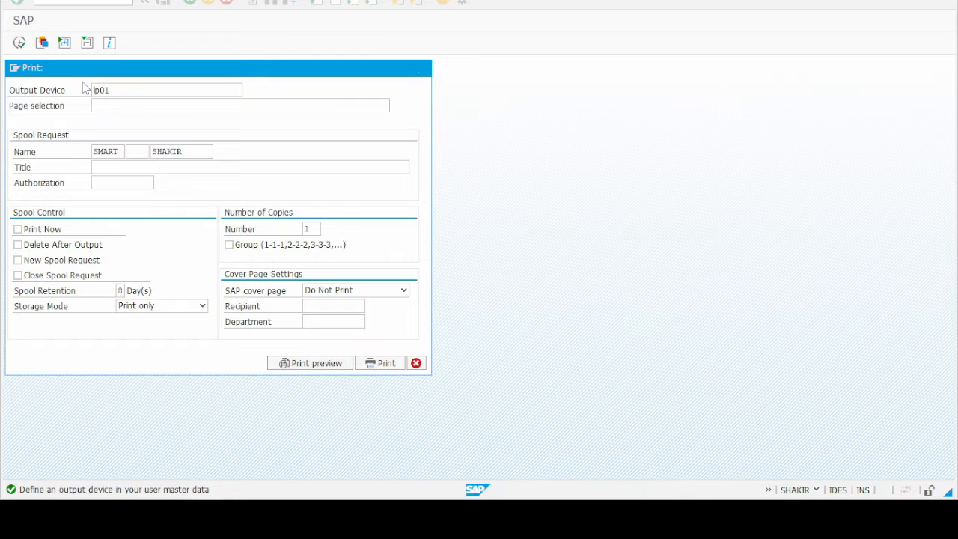
left_click(310, 364)
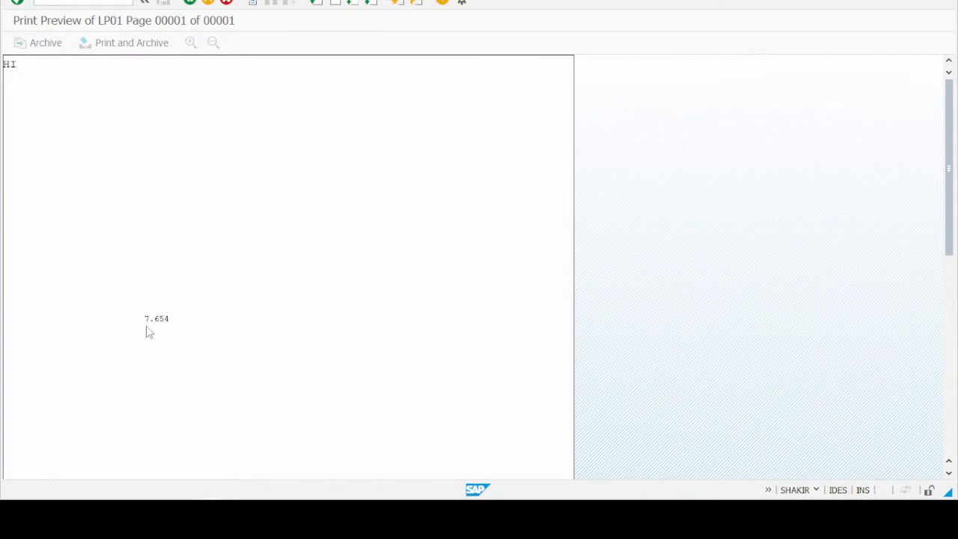
mouse_move(165, 332)
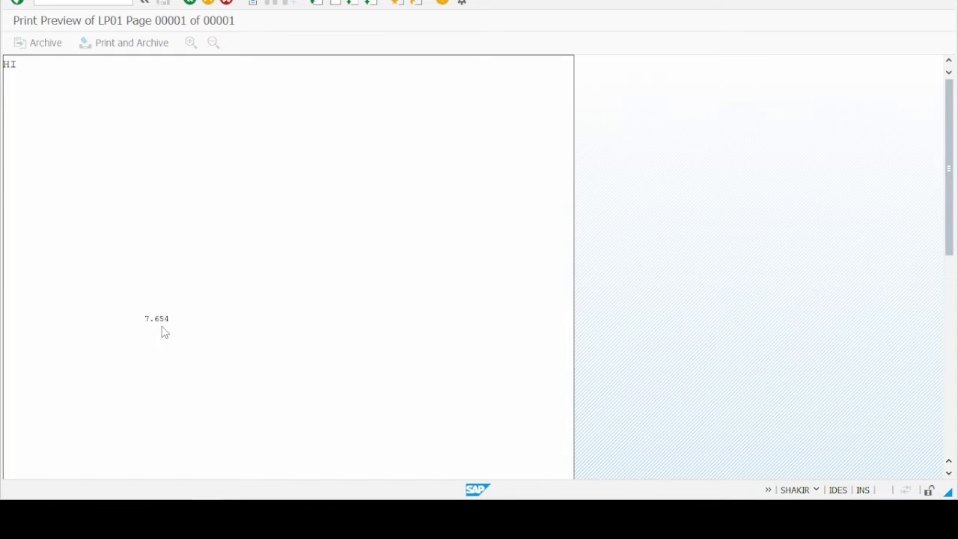
mouse_move(180, 332)
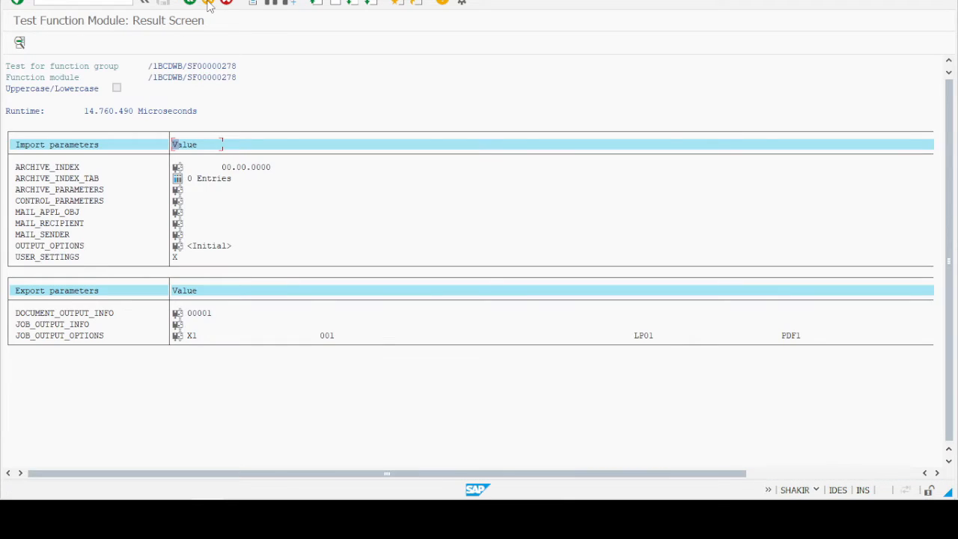
mouse_move(197, 3)
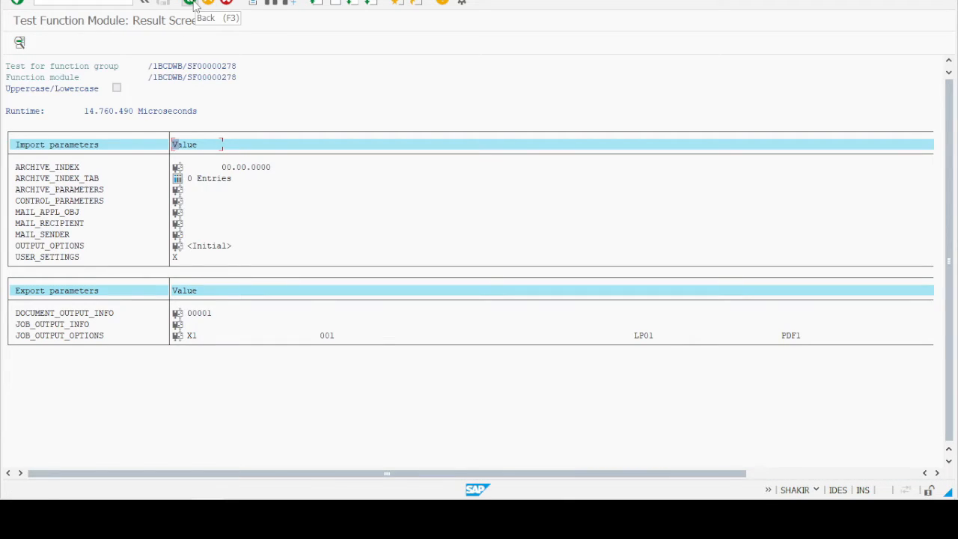
- Leave the test results back to the form, allowing the Word template file replacement
left_click(189, 3)
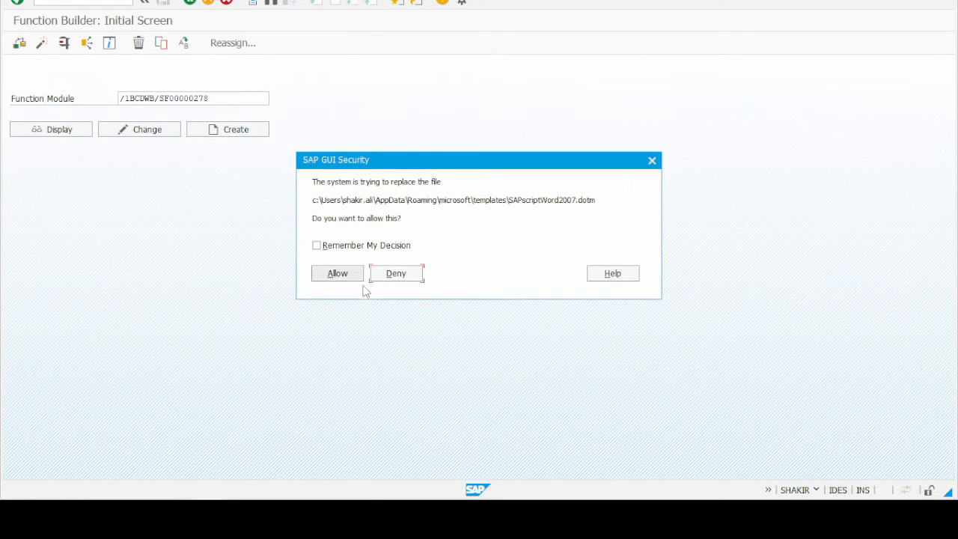
left_click(337, 273)
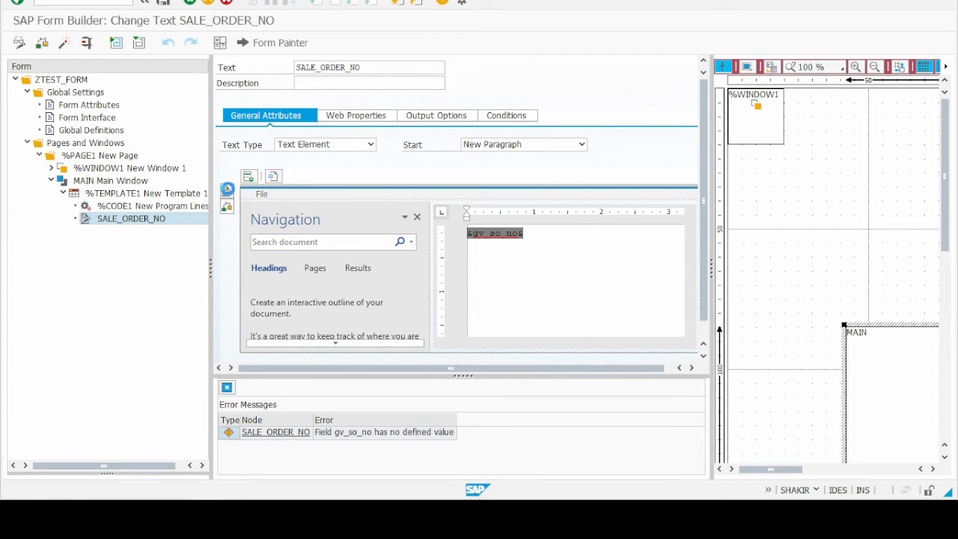
- Switch the SALE_ORDER_NO text into the classic SAPscript line editor
left_click(415, 215)
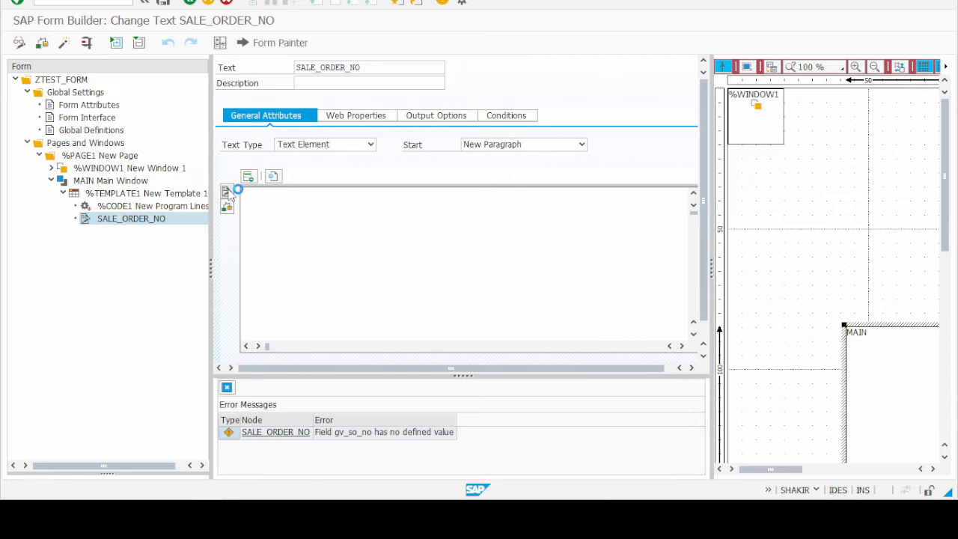
mouse_move(463, 78)
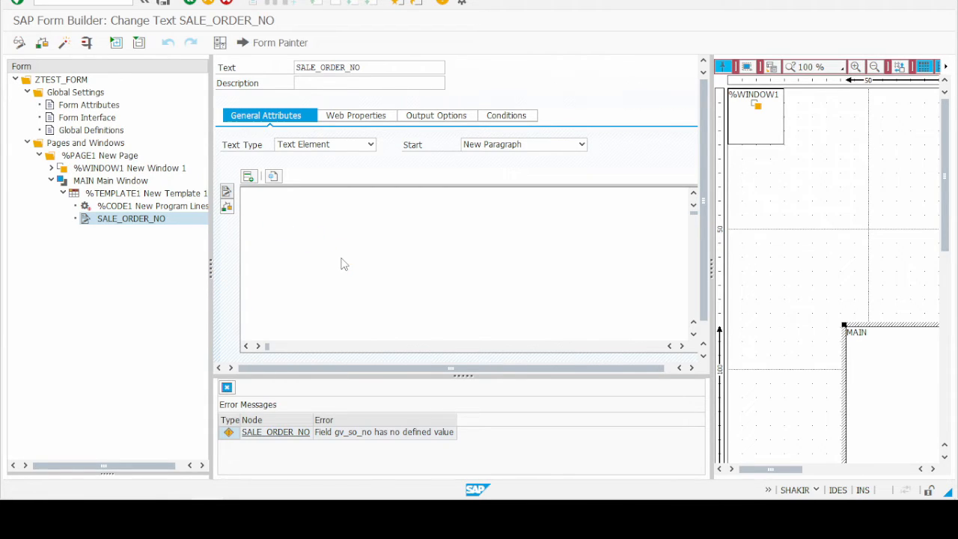
mouse_move(337, 267)
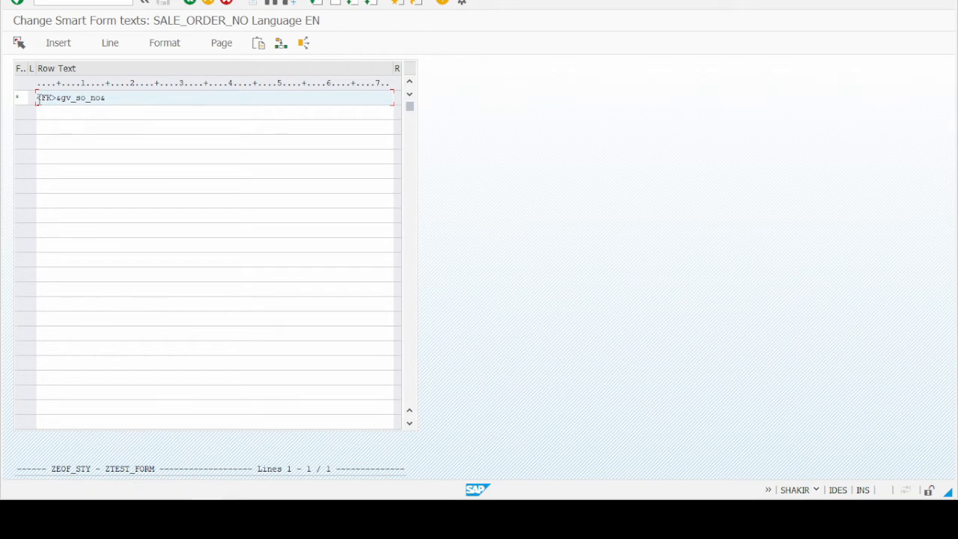
- Wrap &gv_so_no& in <FK> character format tags for the barcode
type("<F")
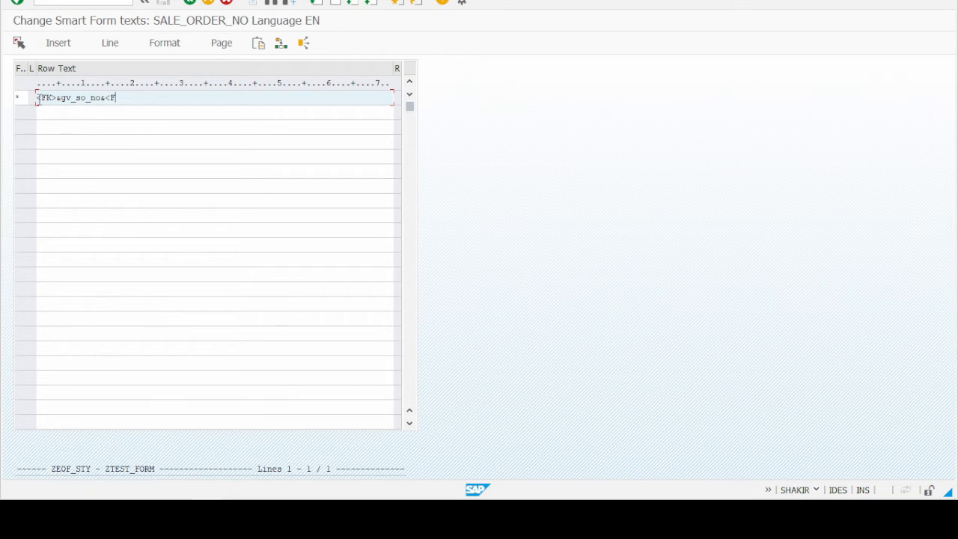
type("K>")
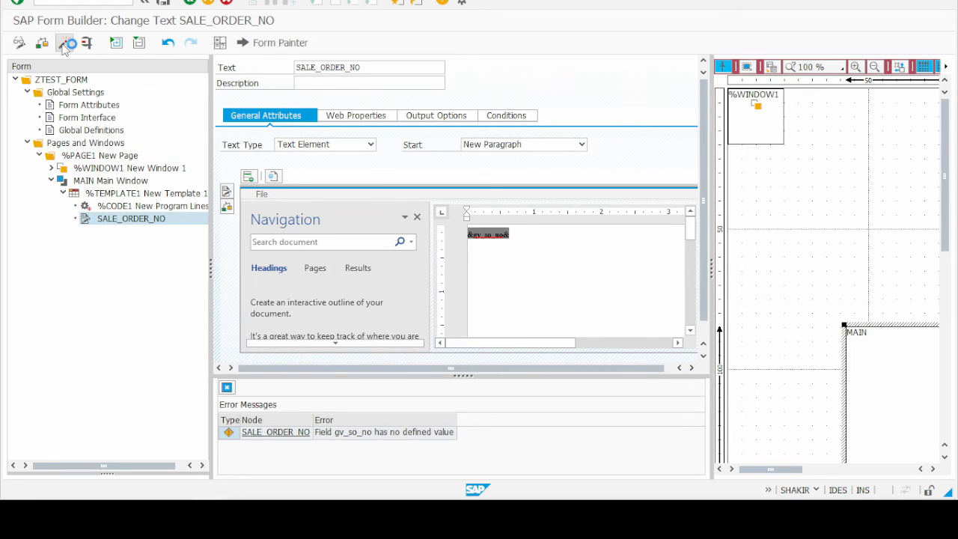
- Activate the form and run its function module to an LP01 print preview showing the barcode
left_click(69, 42)
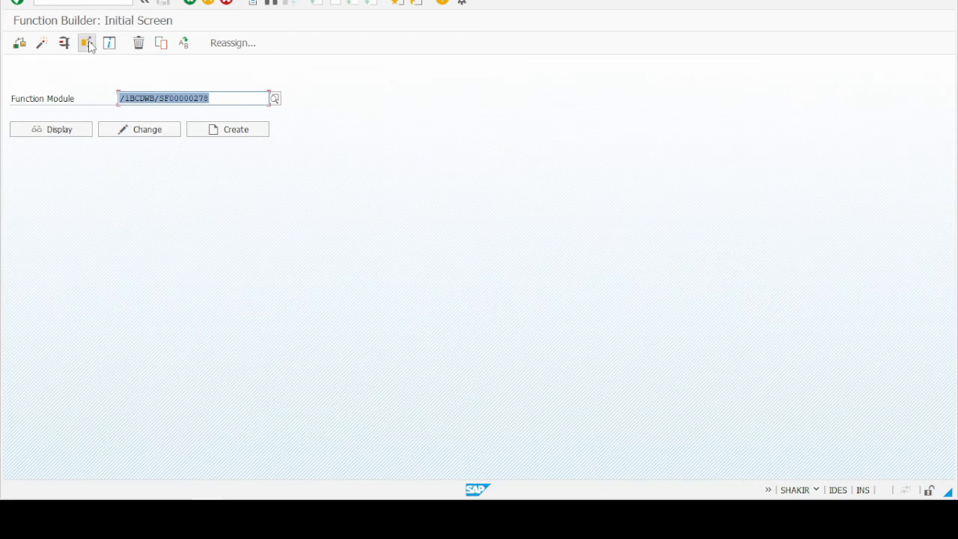
left_click(108, 42)
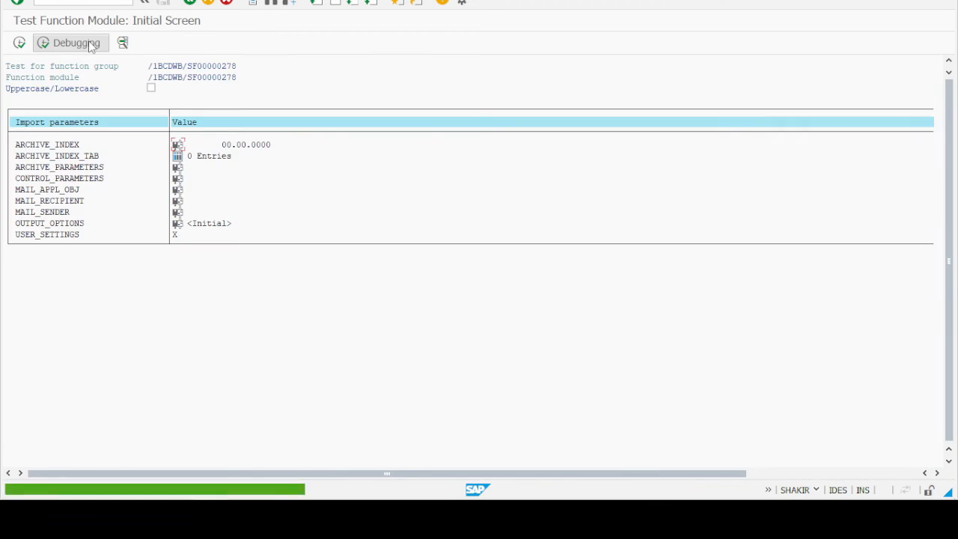
left_click(87, 42)
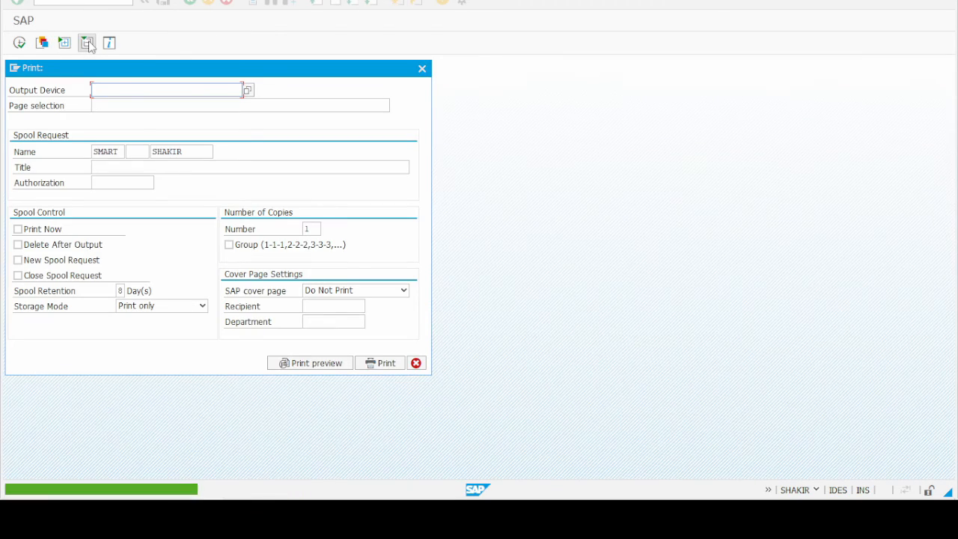
type("lp01")
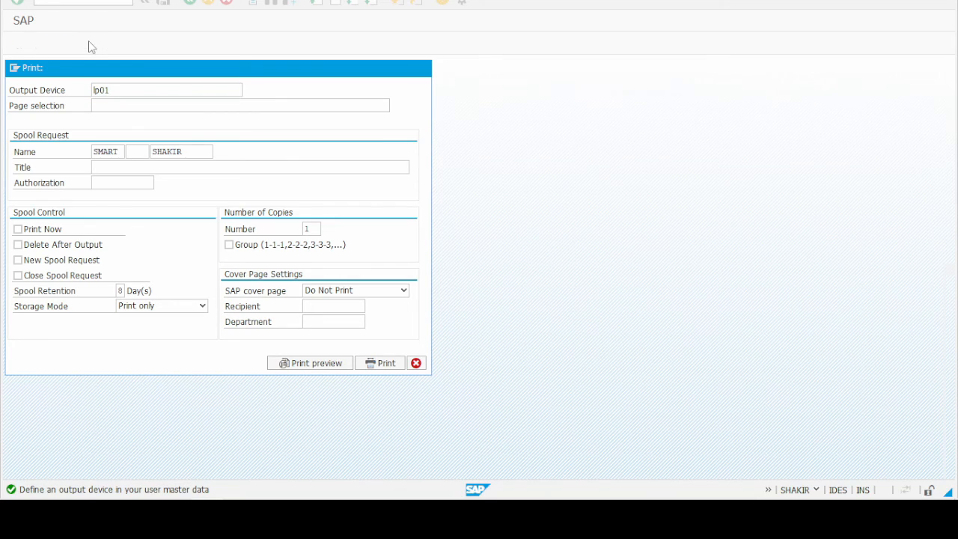
left_click(309, 363)
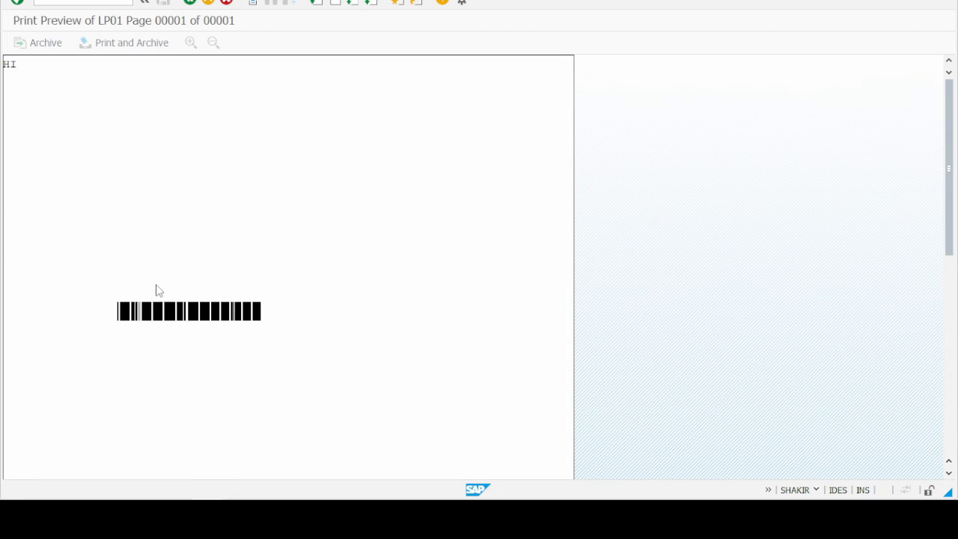
mouse_move(146, 279)
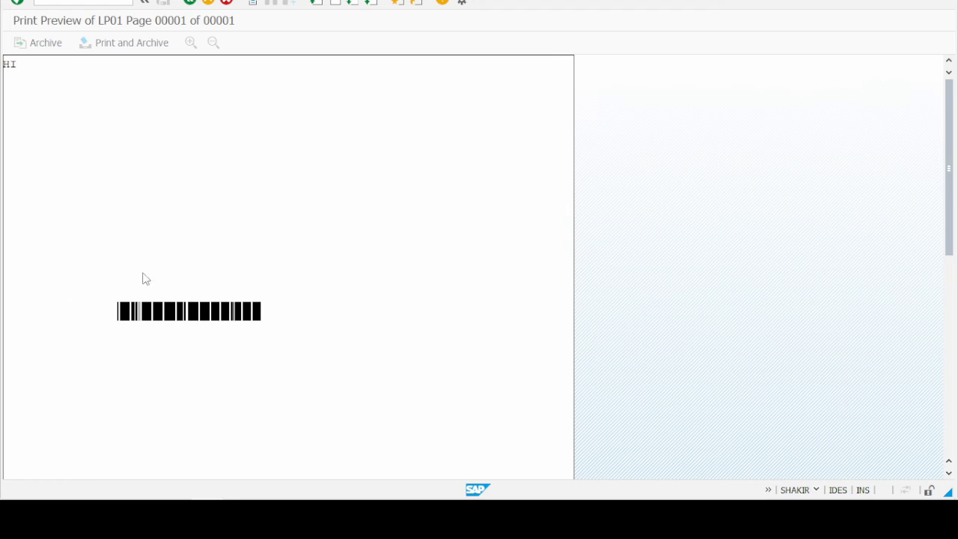
mouse_move(305, 302)
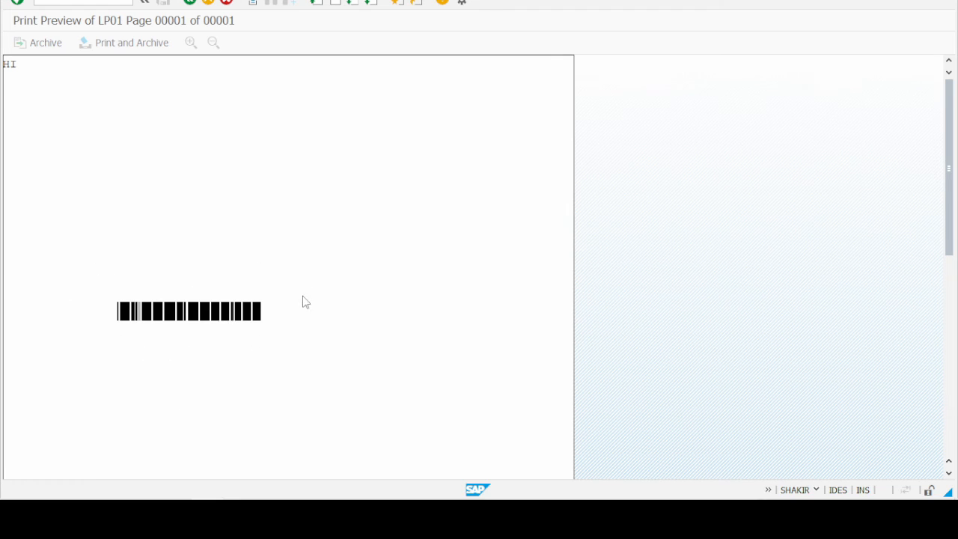
mouse_move(300, 401)
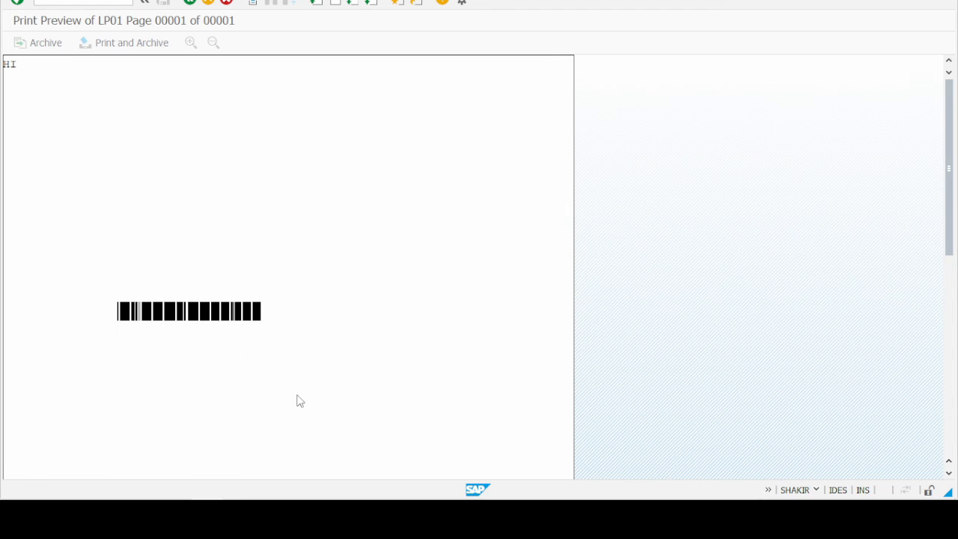